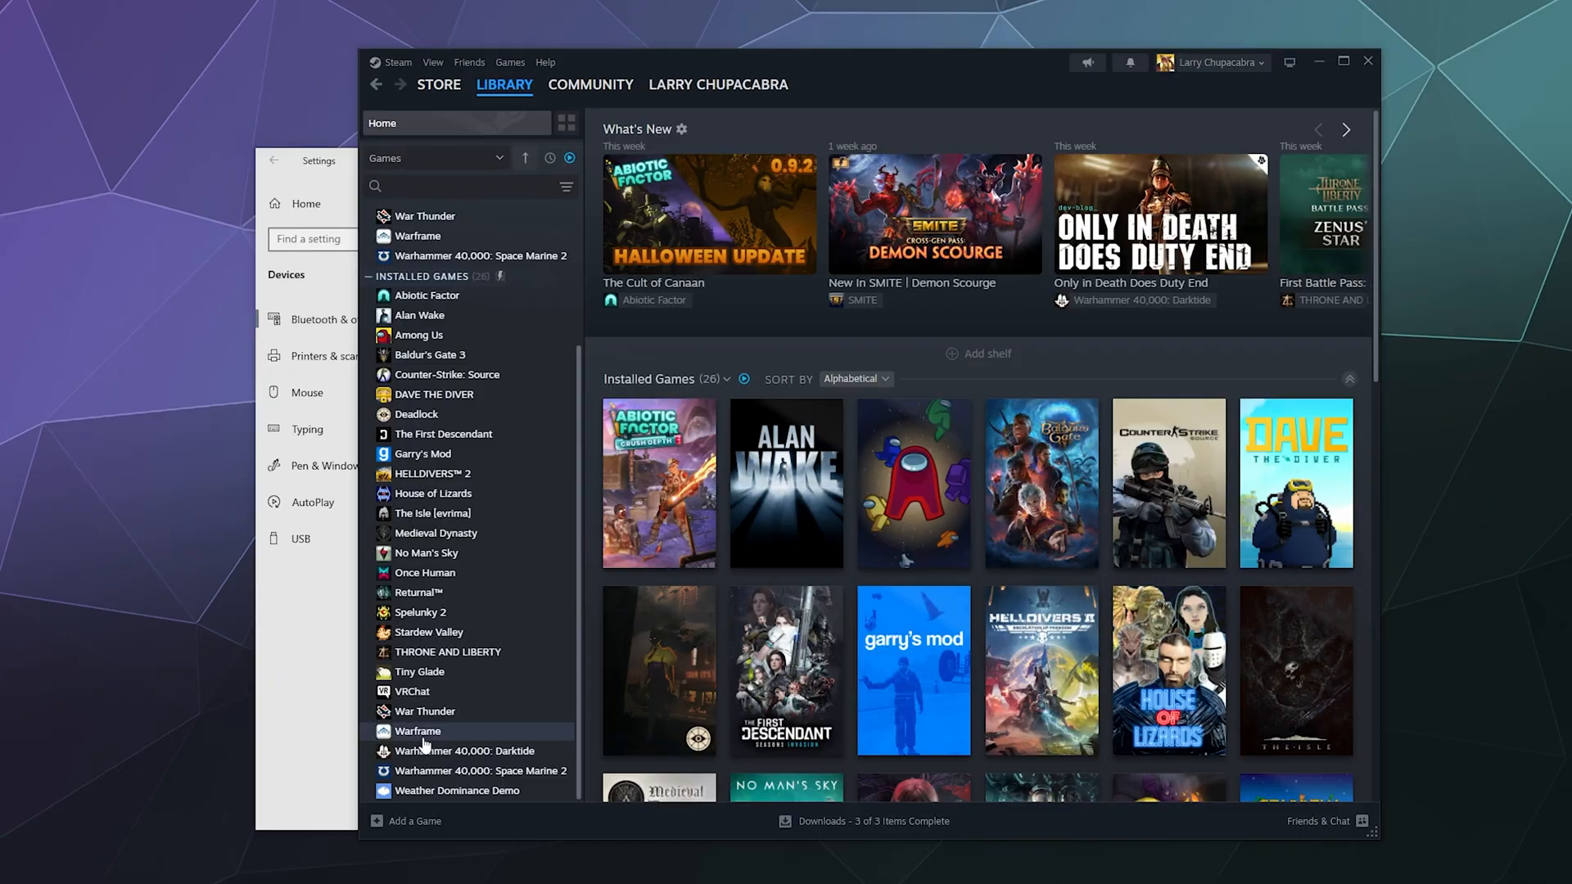
{"action": "mouse_move", "coordinate": [591, 698]}
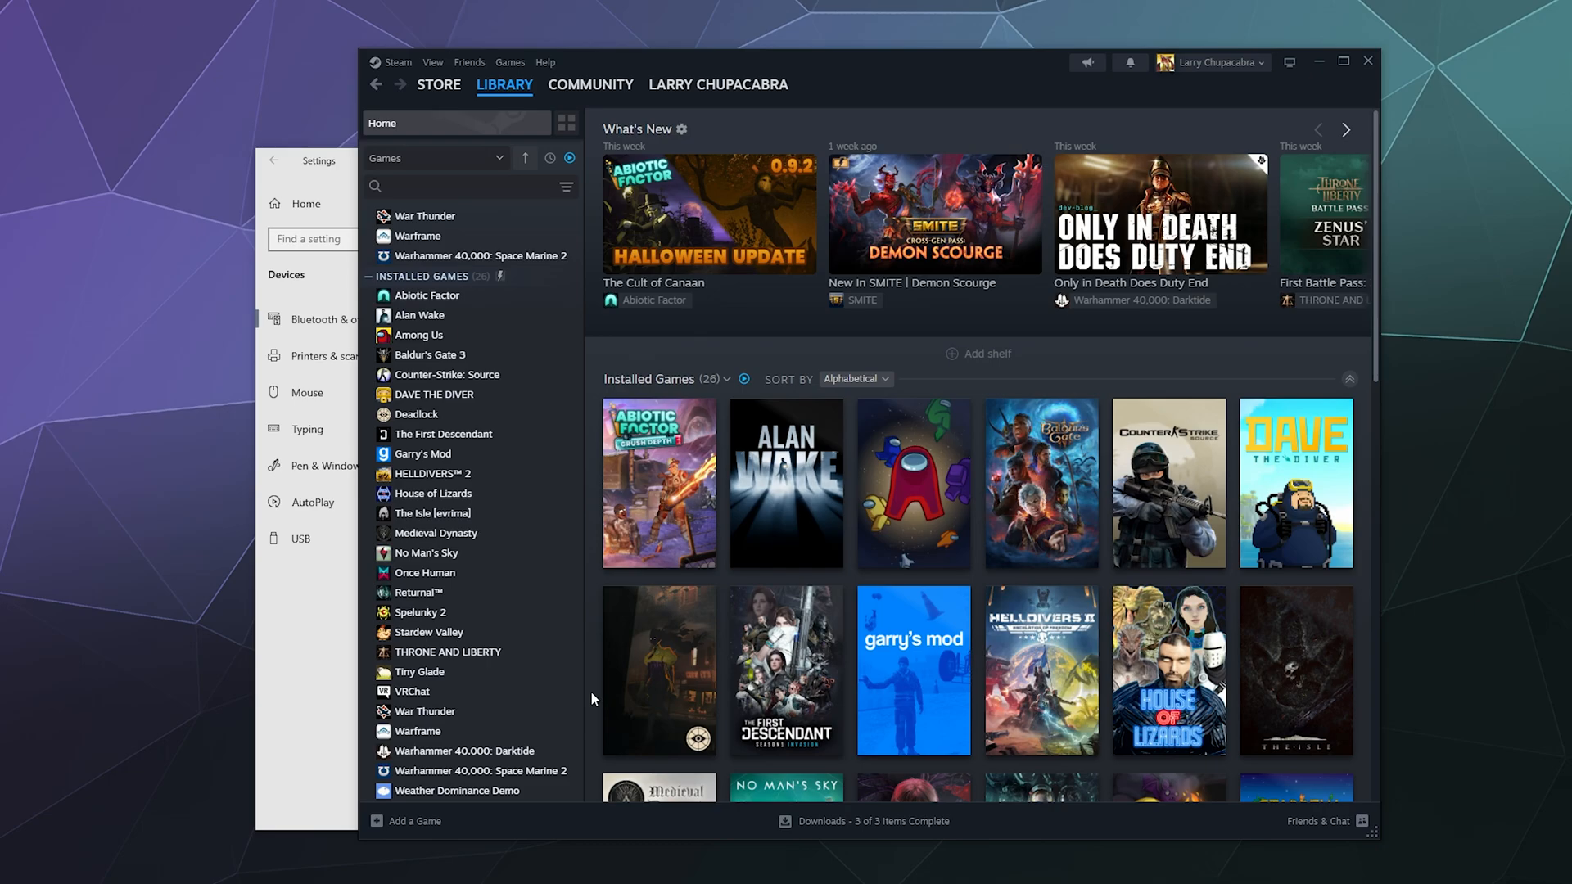
{"action": "mouse_move", "coordinate": [512, 43]}
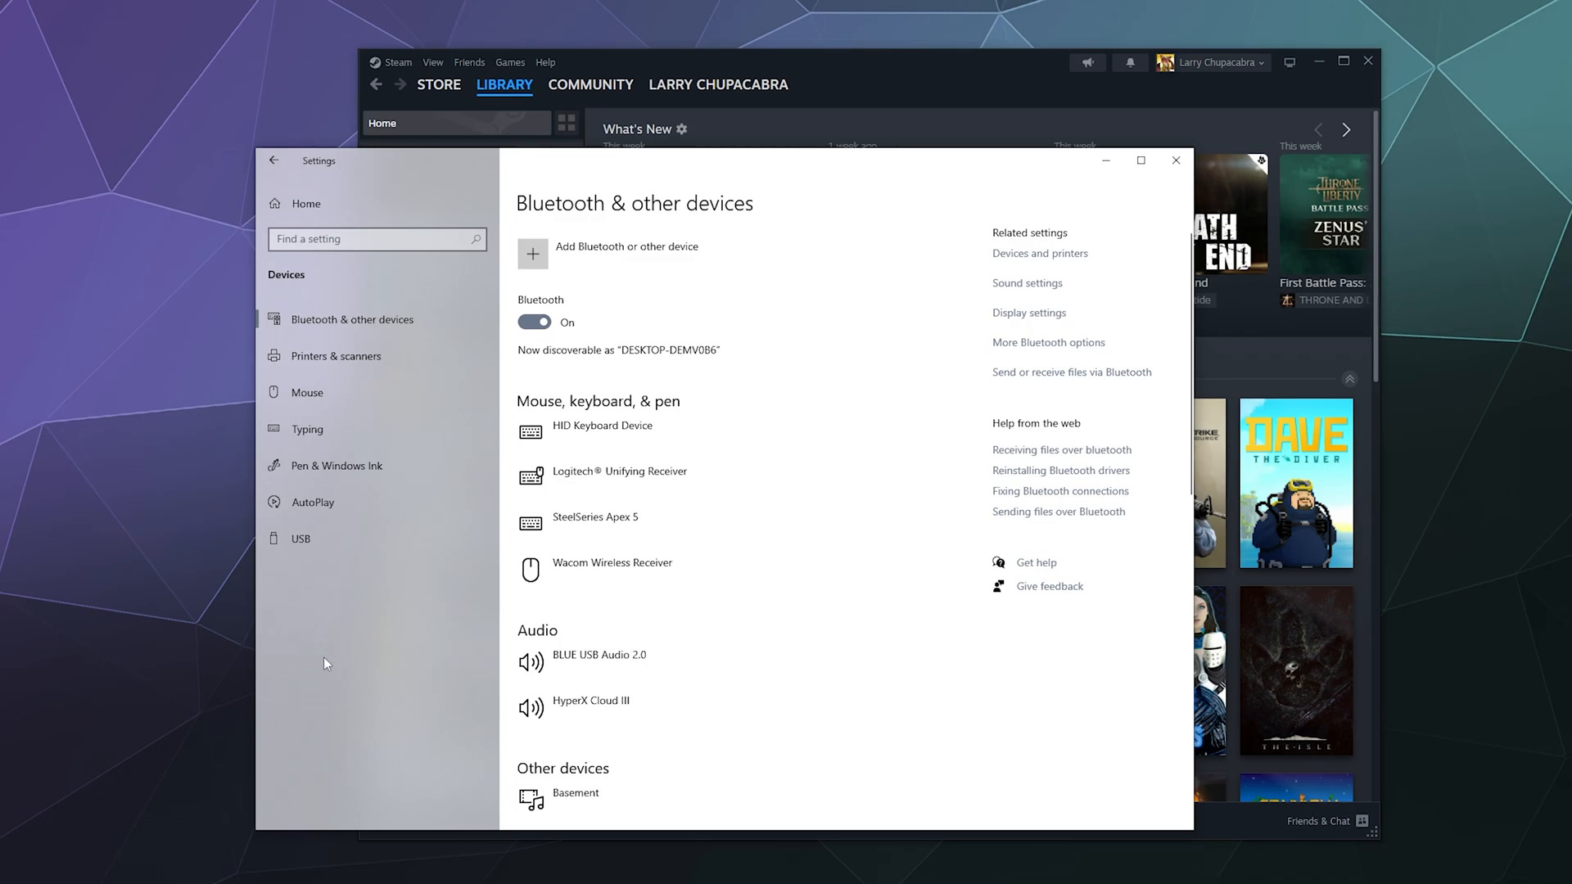
{"action": "mouse_move", "coordinate": [759, 178]}
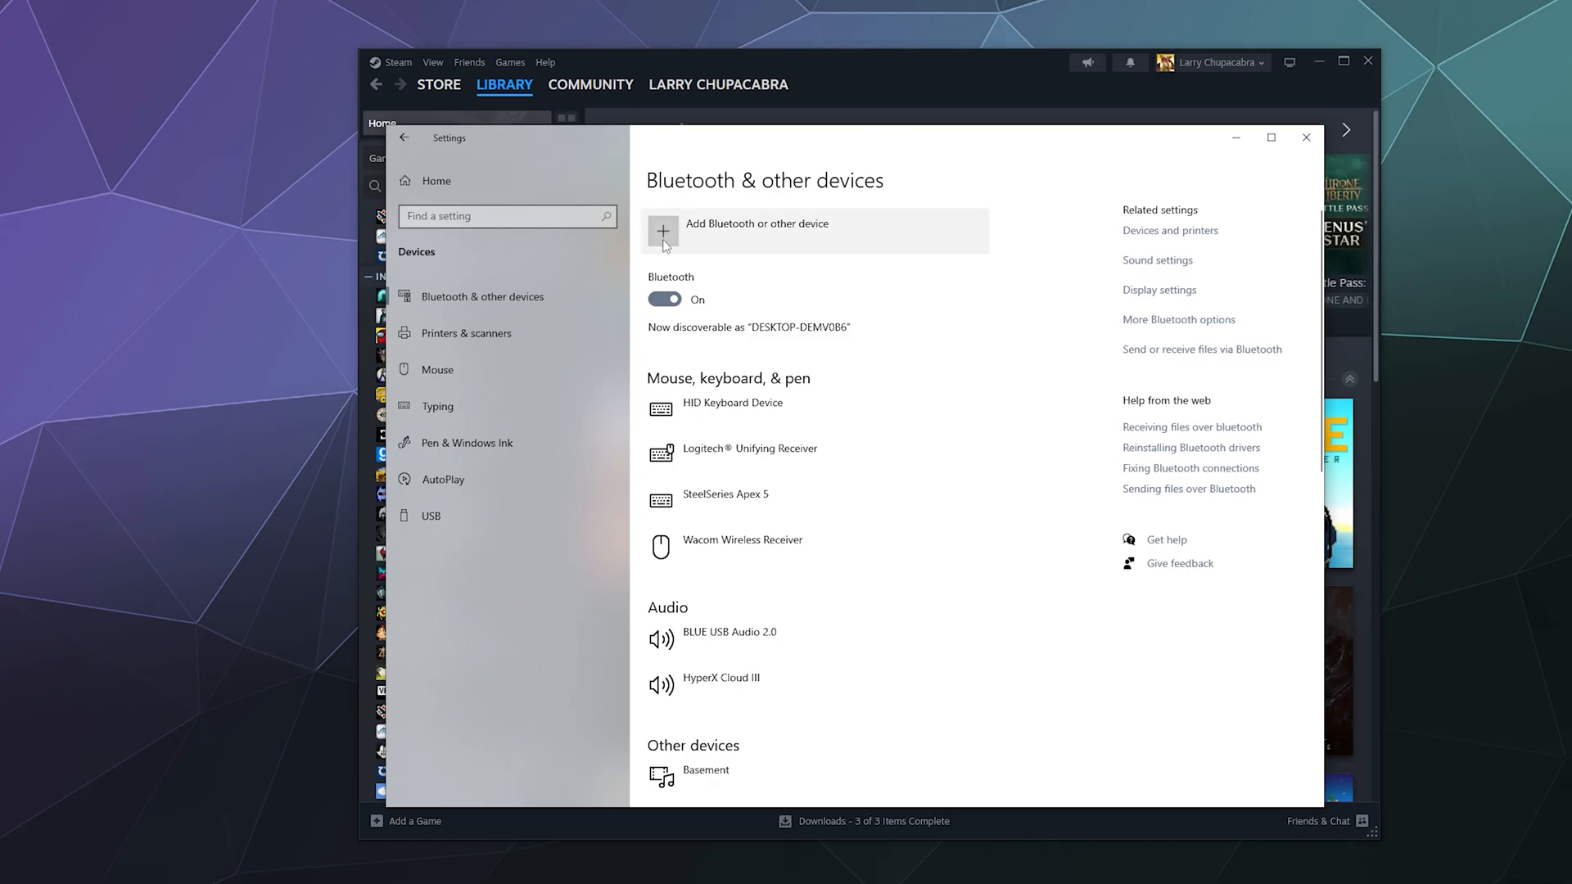
{"action": "mouse_move", "coordinate": [681, 244]}
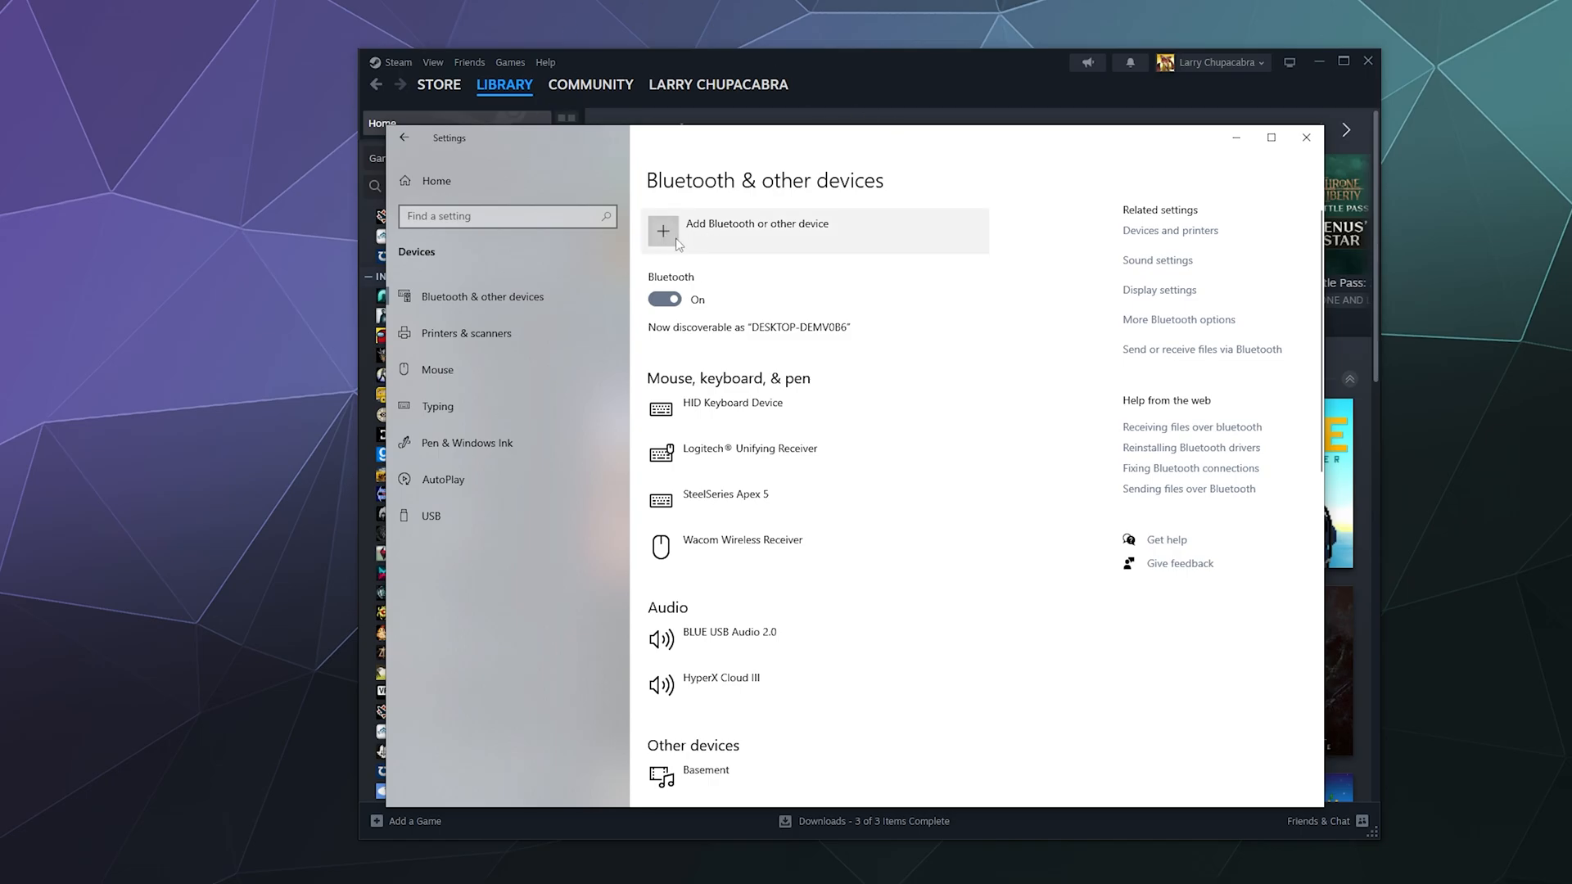
Step: Pair the Wireless Controller as a new Bluetooth device in Windows Settings
{"action": "left_click", "coordinate": [757, 224]}
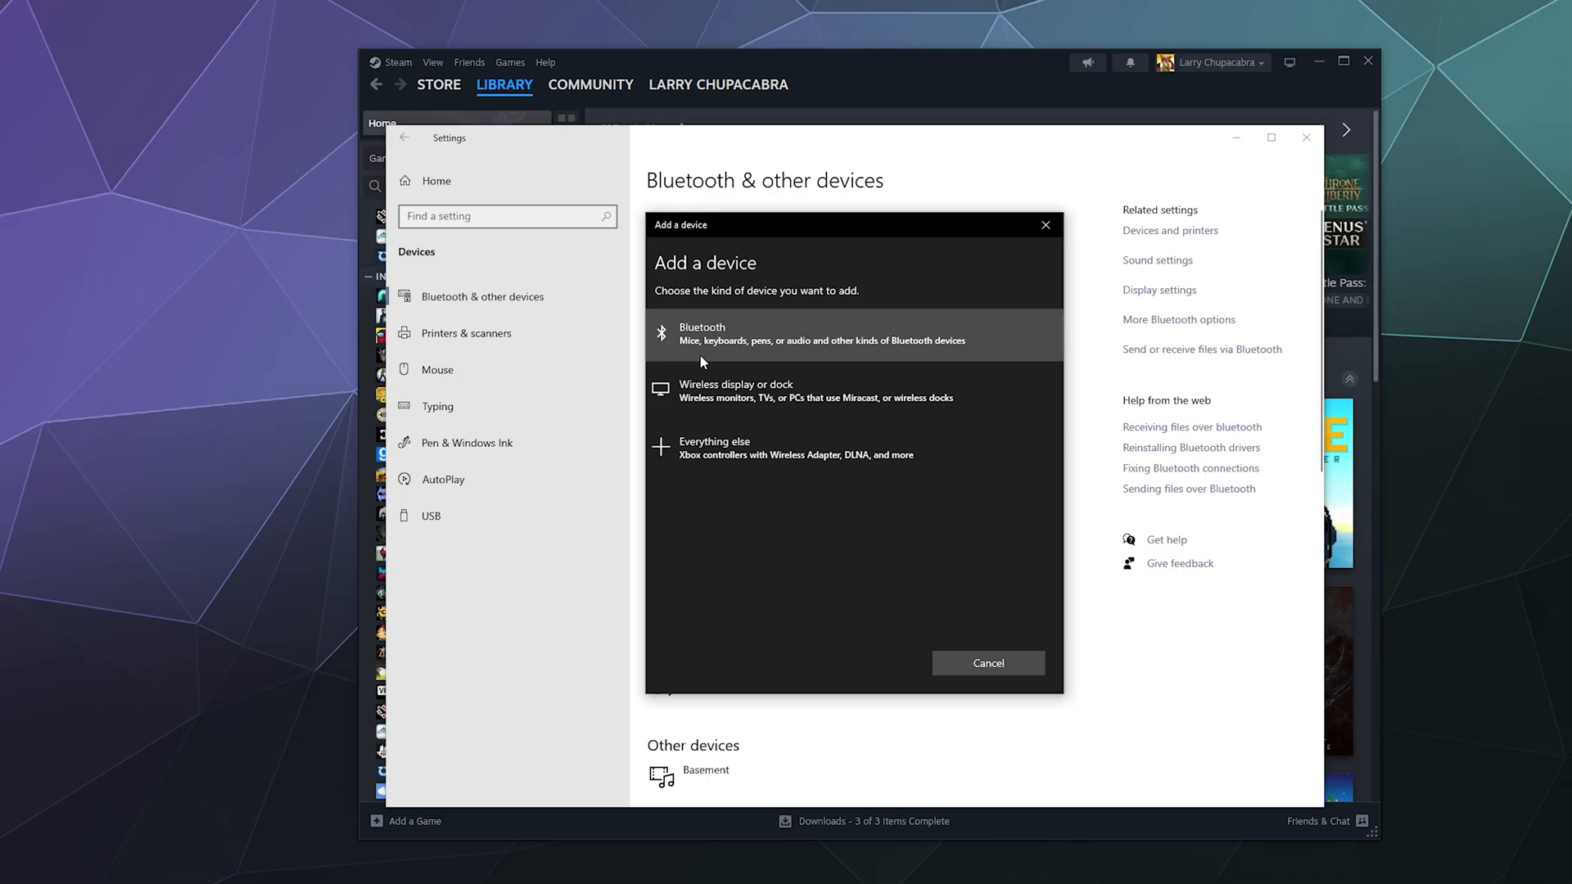
{"action": "left_click", "coordinate": [809, 334]}
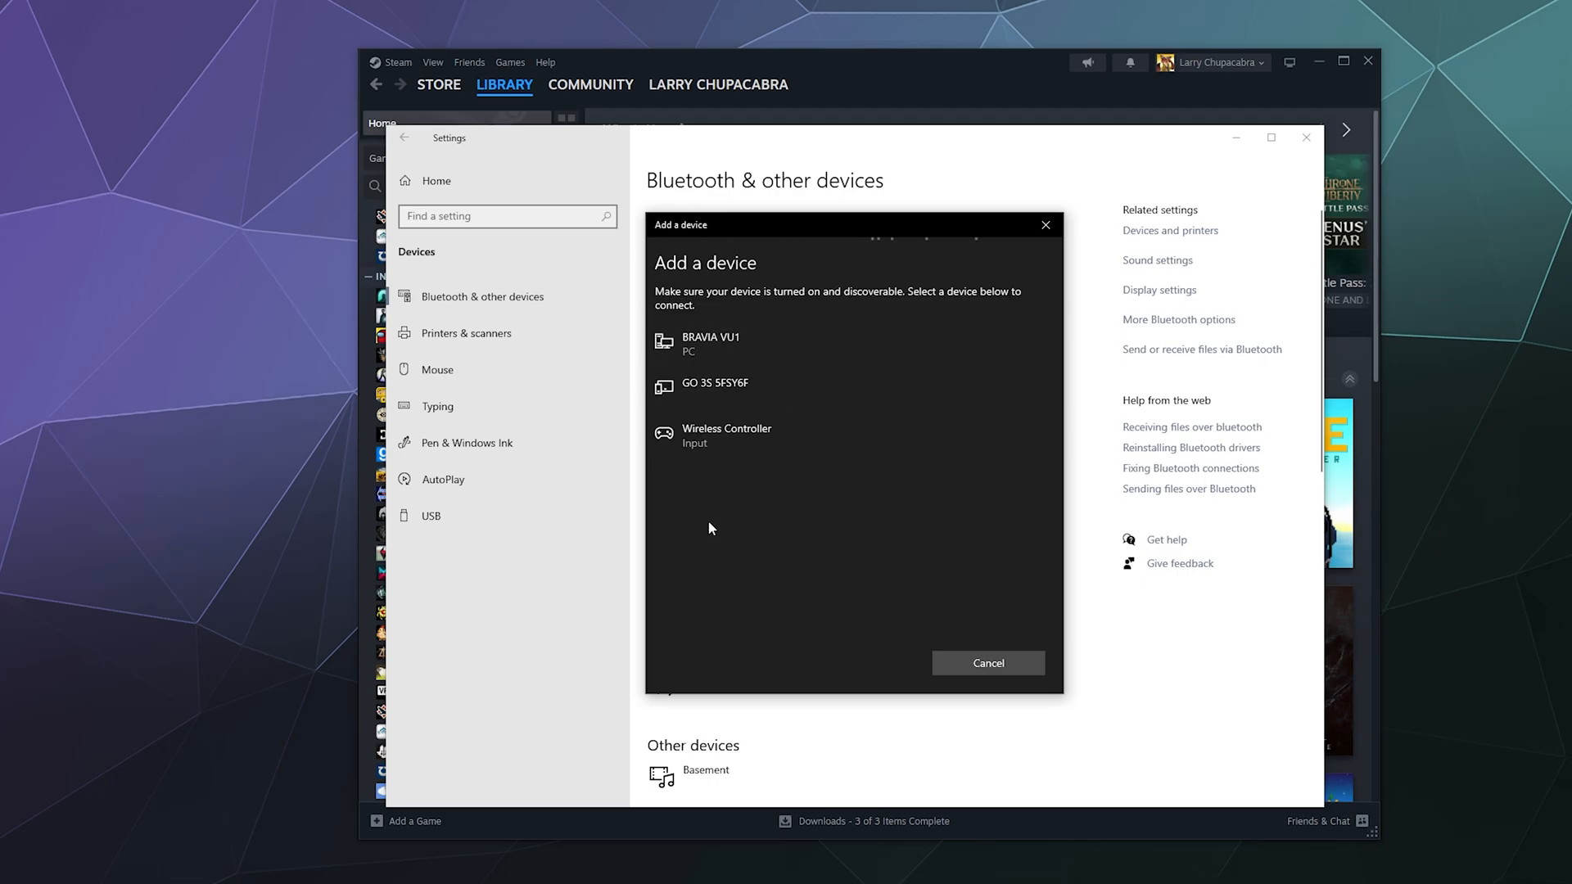
{"action": "mouse_move", "coordinate": [702, 528]}
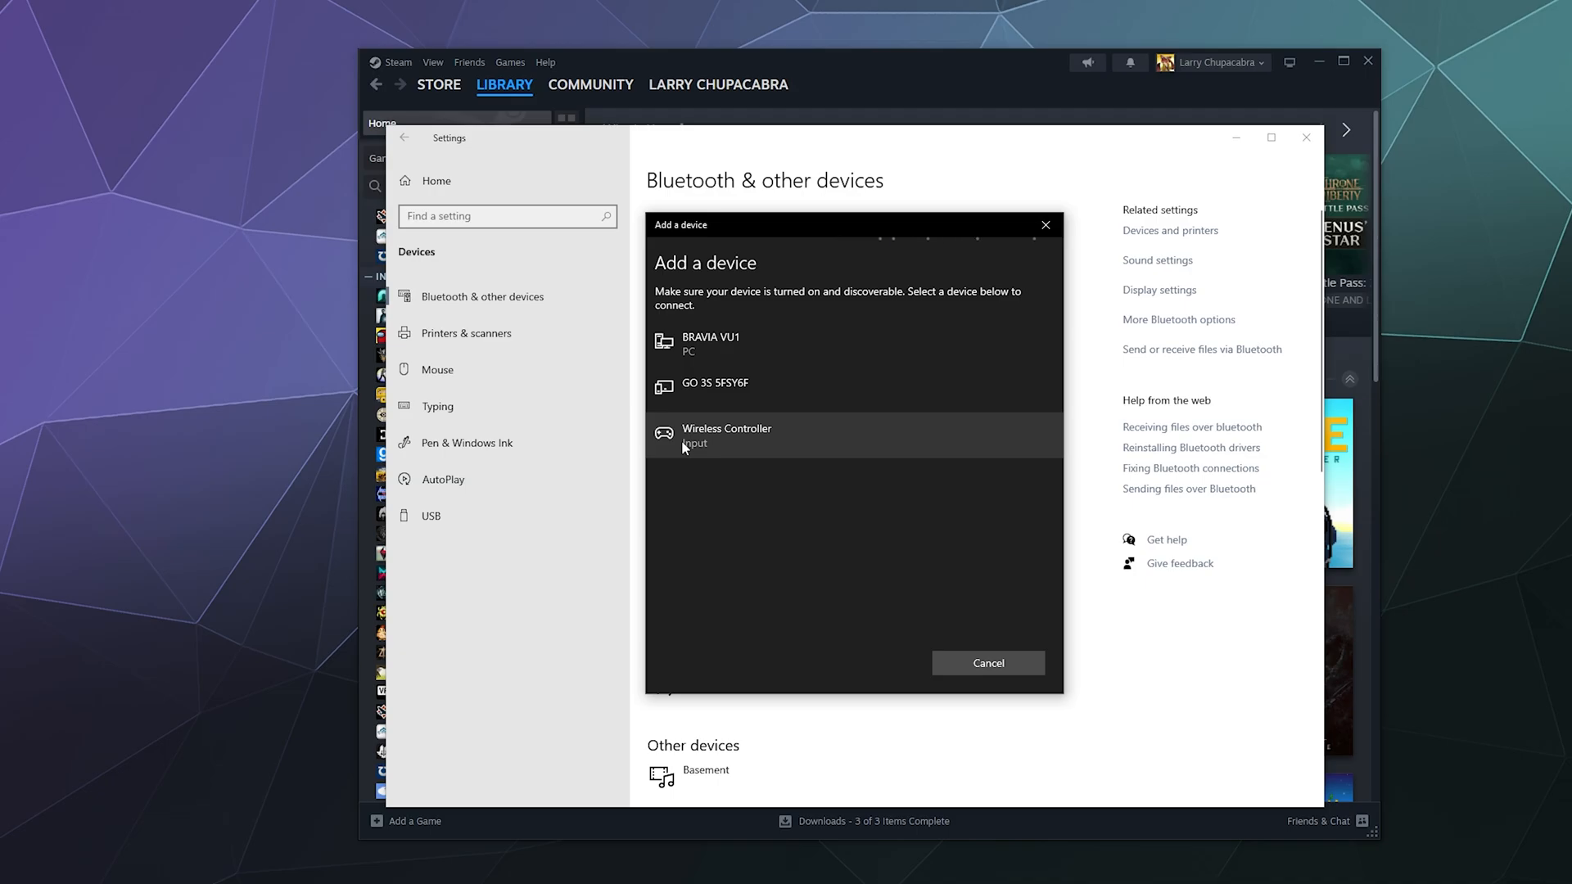
{"action": "mouse_move", "coordinate": [681, 482]}
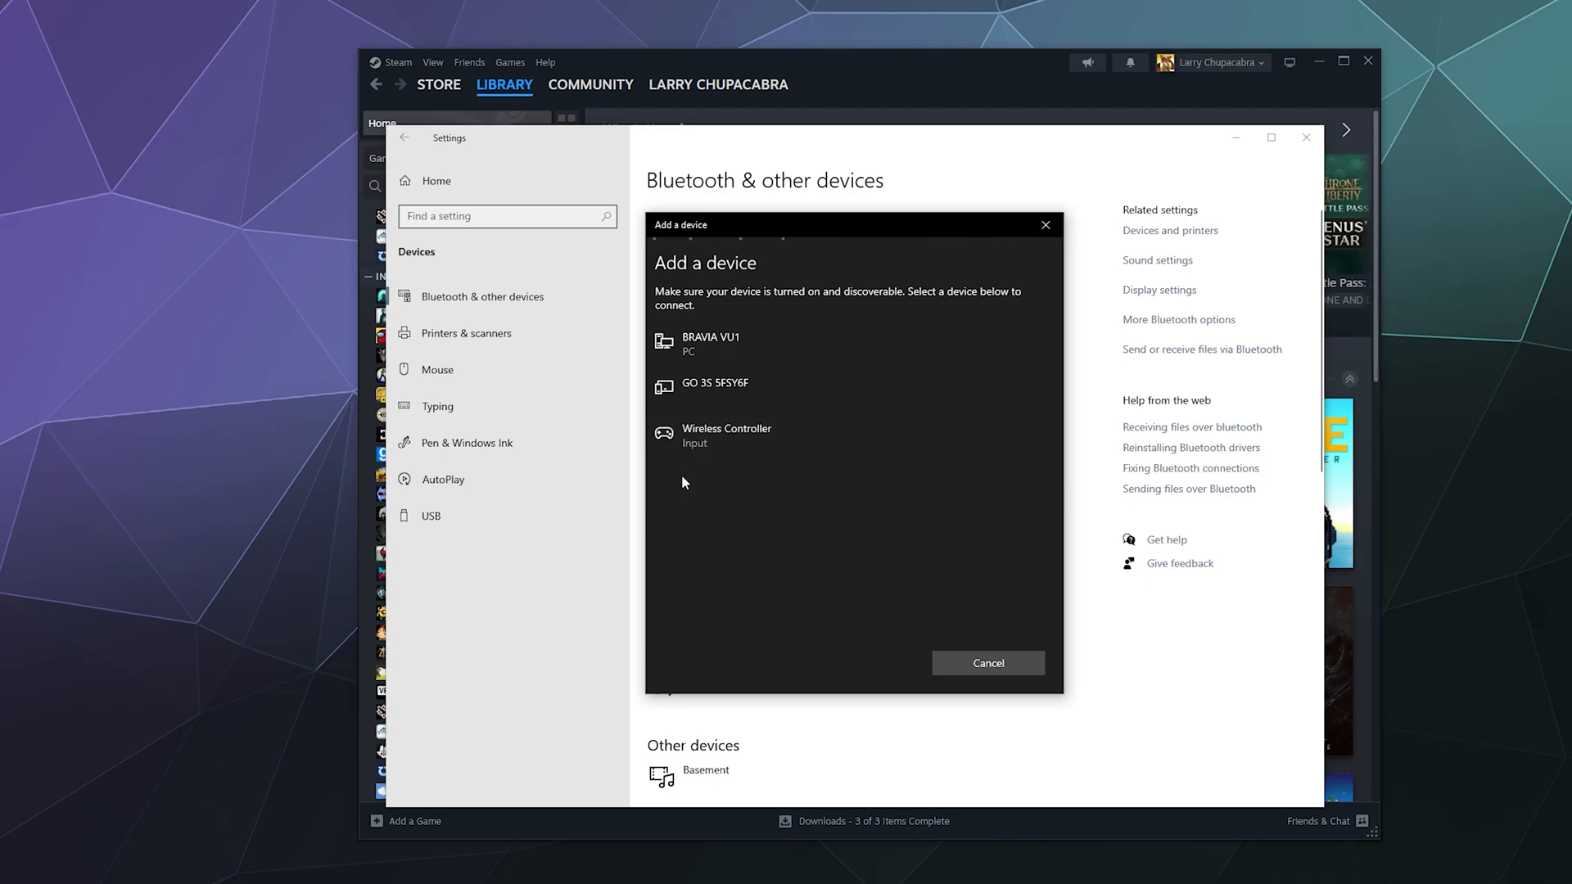
{"action": "left_click", "coordinate": [726, 435]}
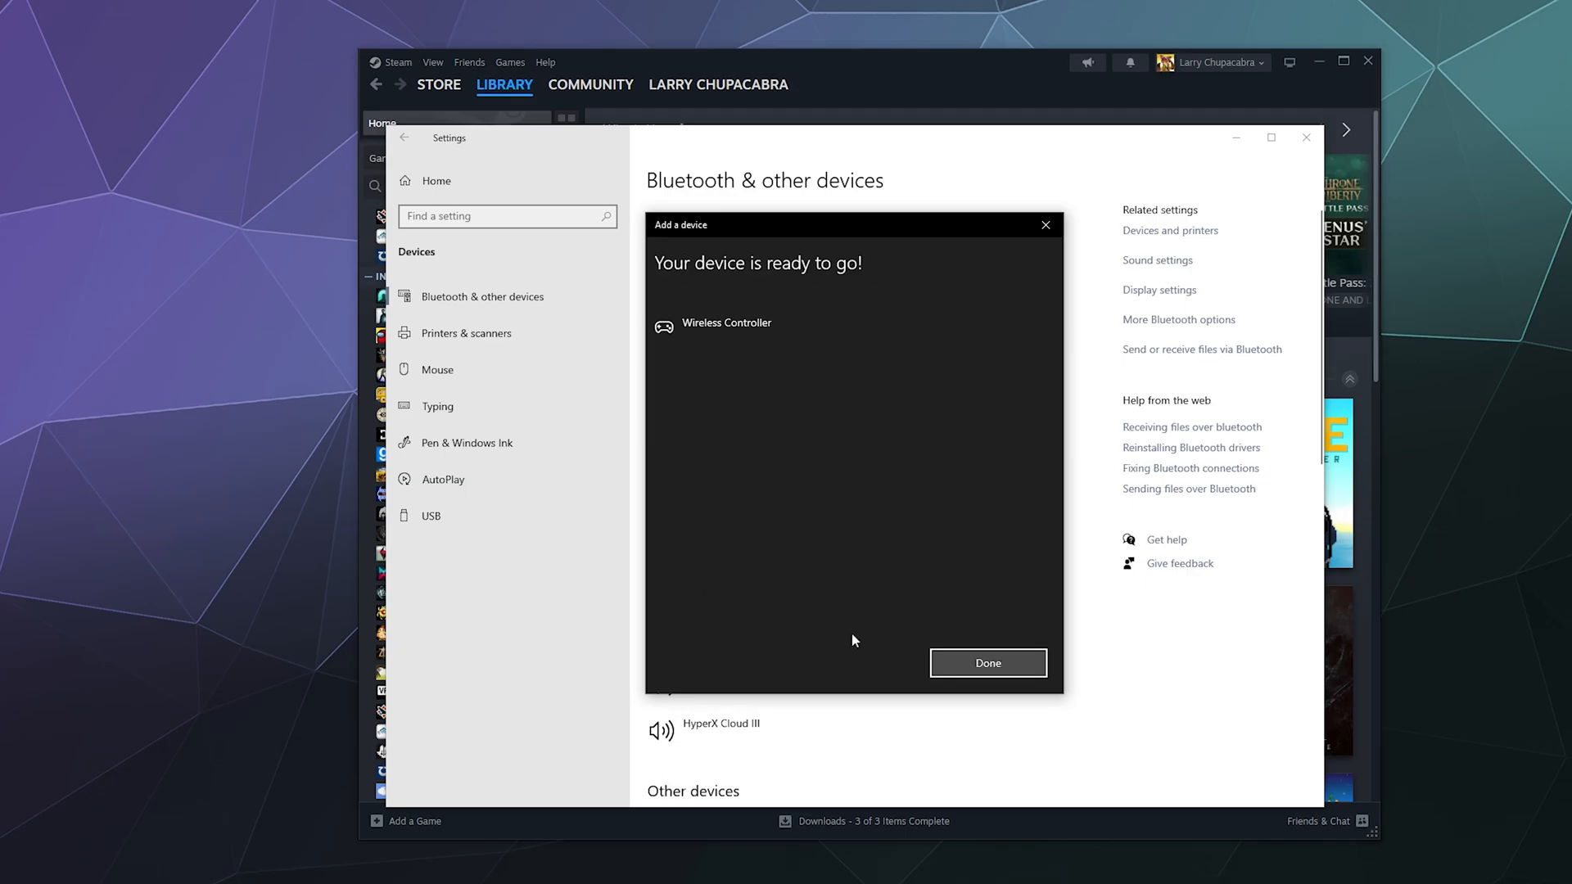
{"action": "left_click", "coordinate": [987, 662]}
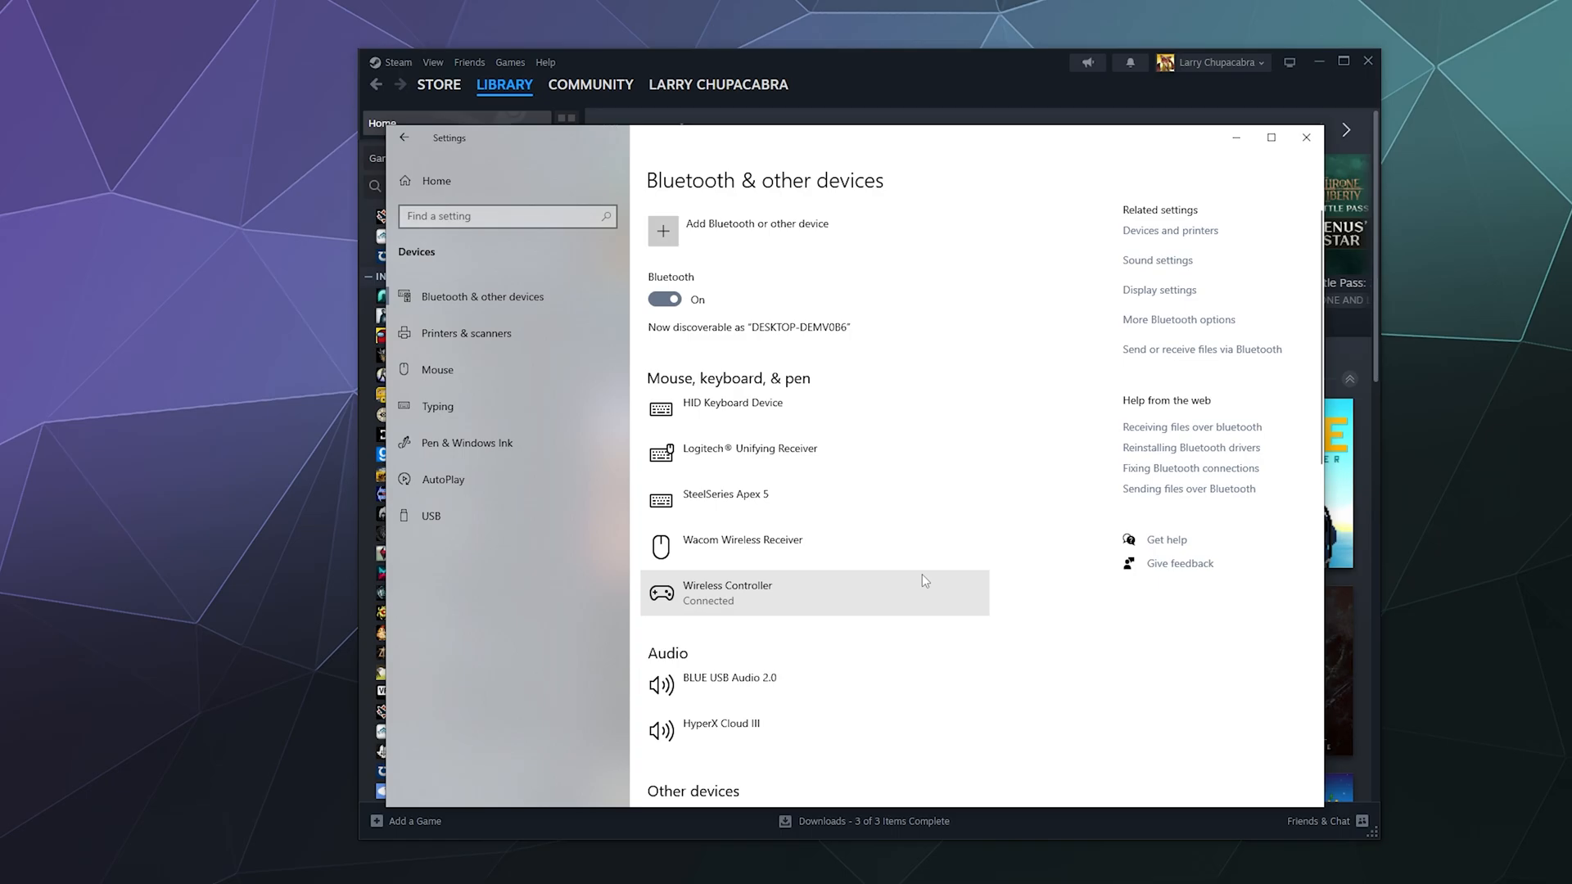
{"action": "mouse_move", "coordinate": [1236, 138]}
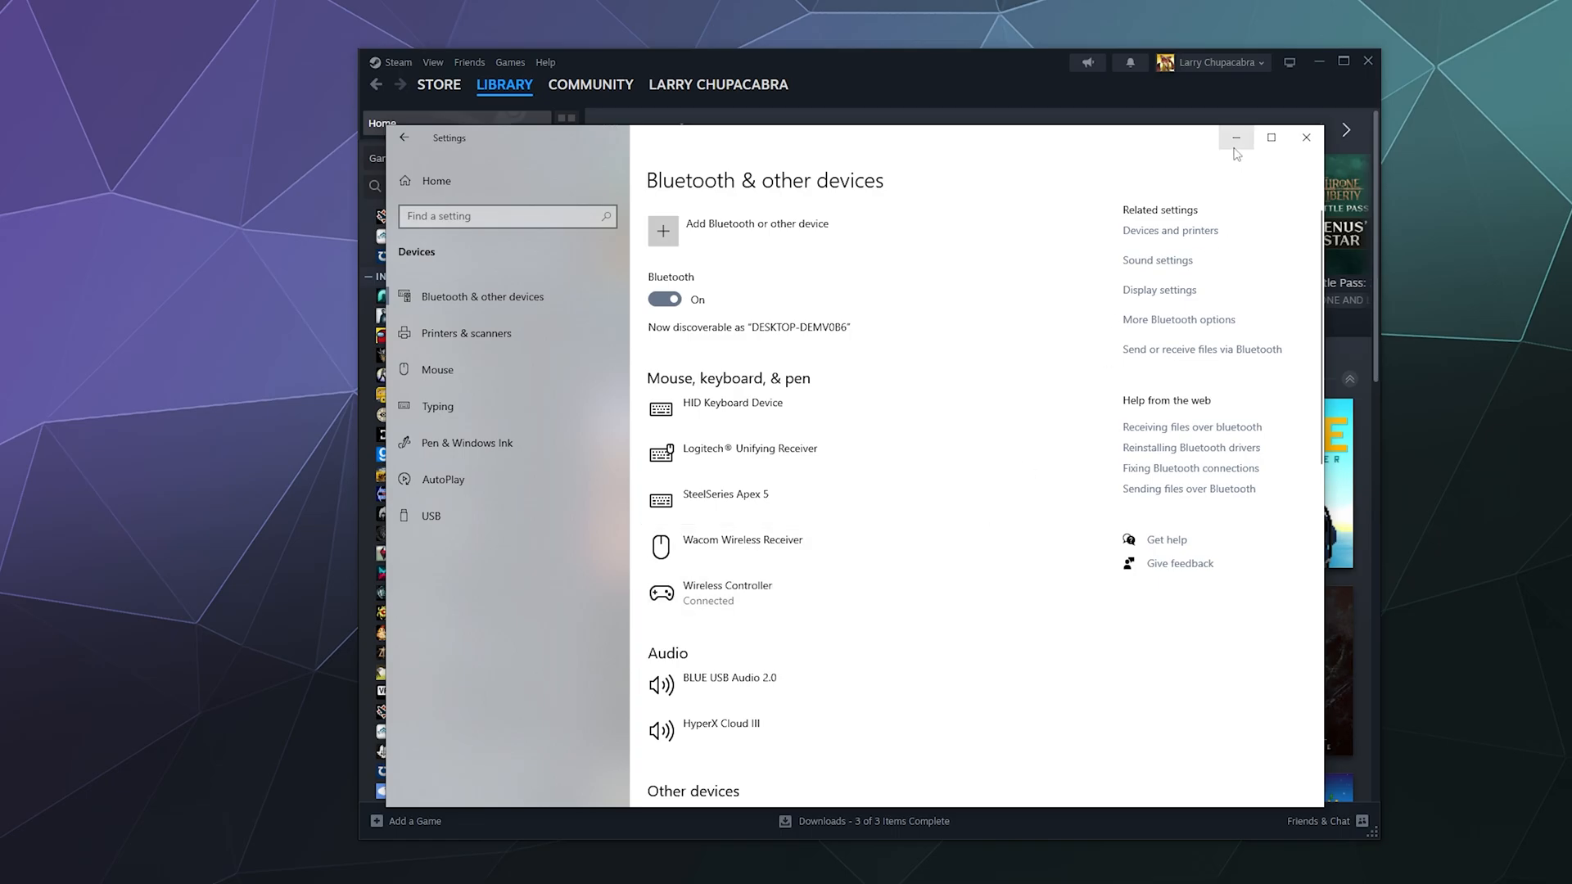
Step: Minimize Windows Settings to bring Steam's game library back into view
{"action": "left_click", "coordinate": [1305, 138]}
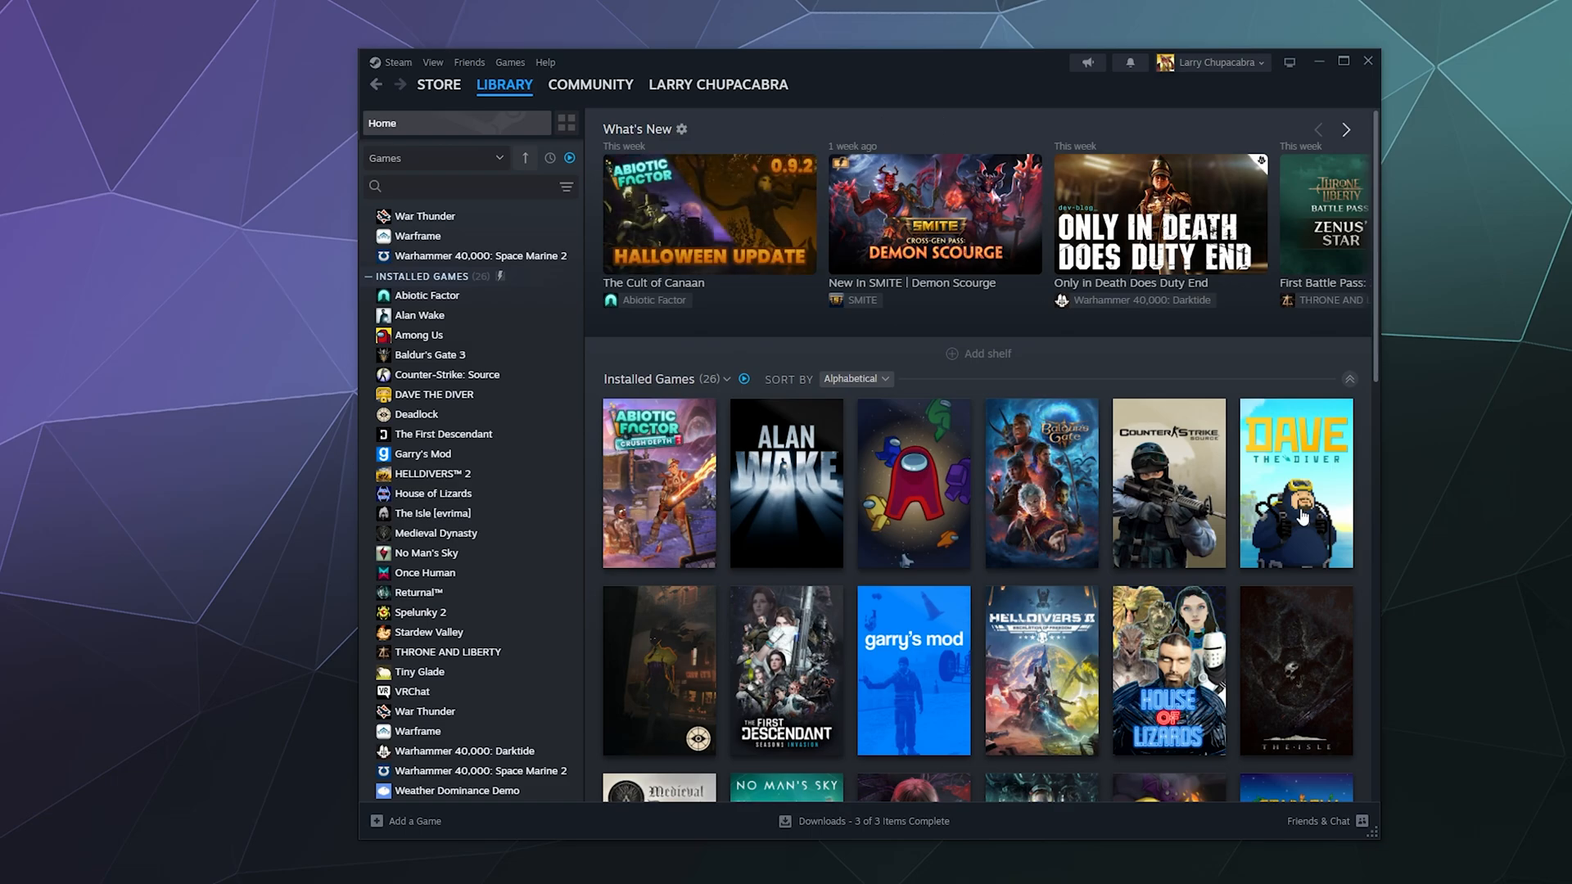
{"action": "mouse_move", "coordinate": [1151, 398]}
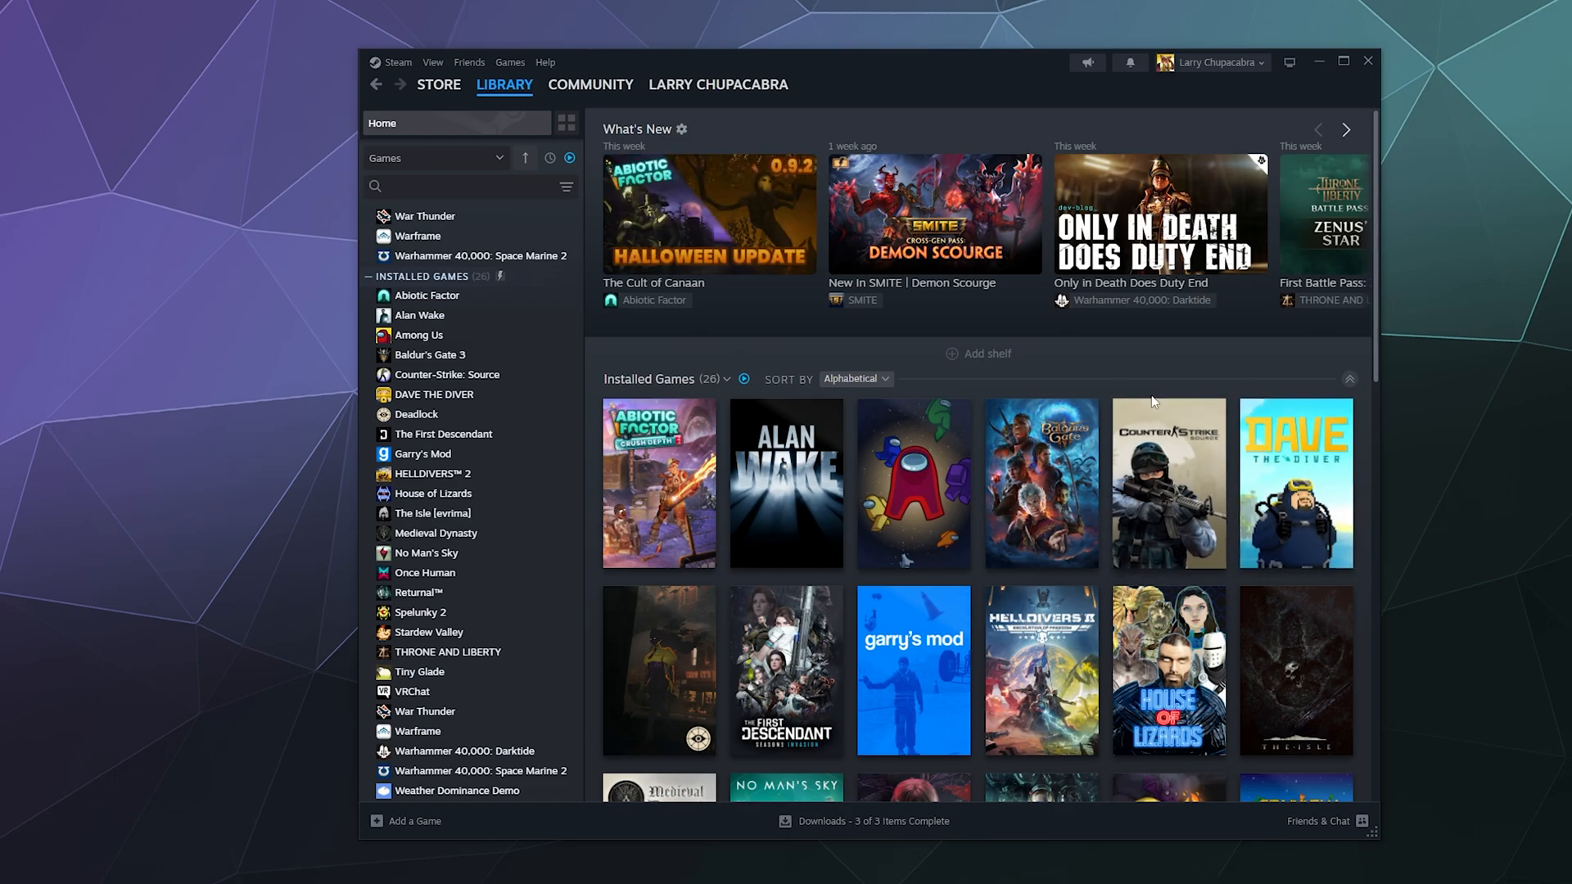
{"action": "mouse_move", "coordinate": [1150, 363]}
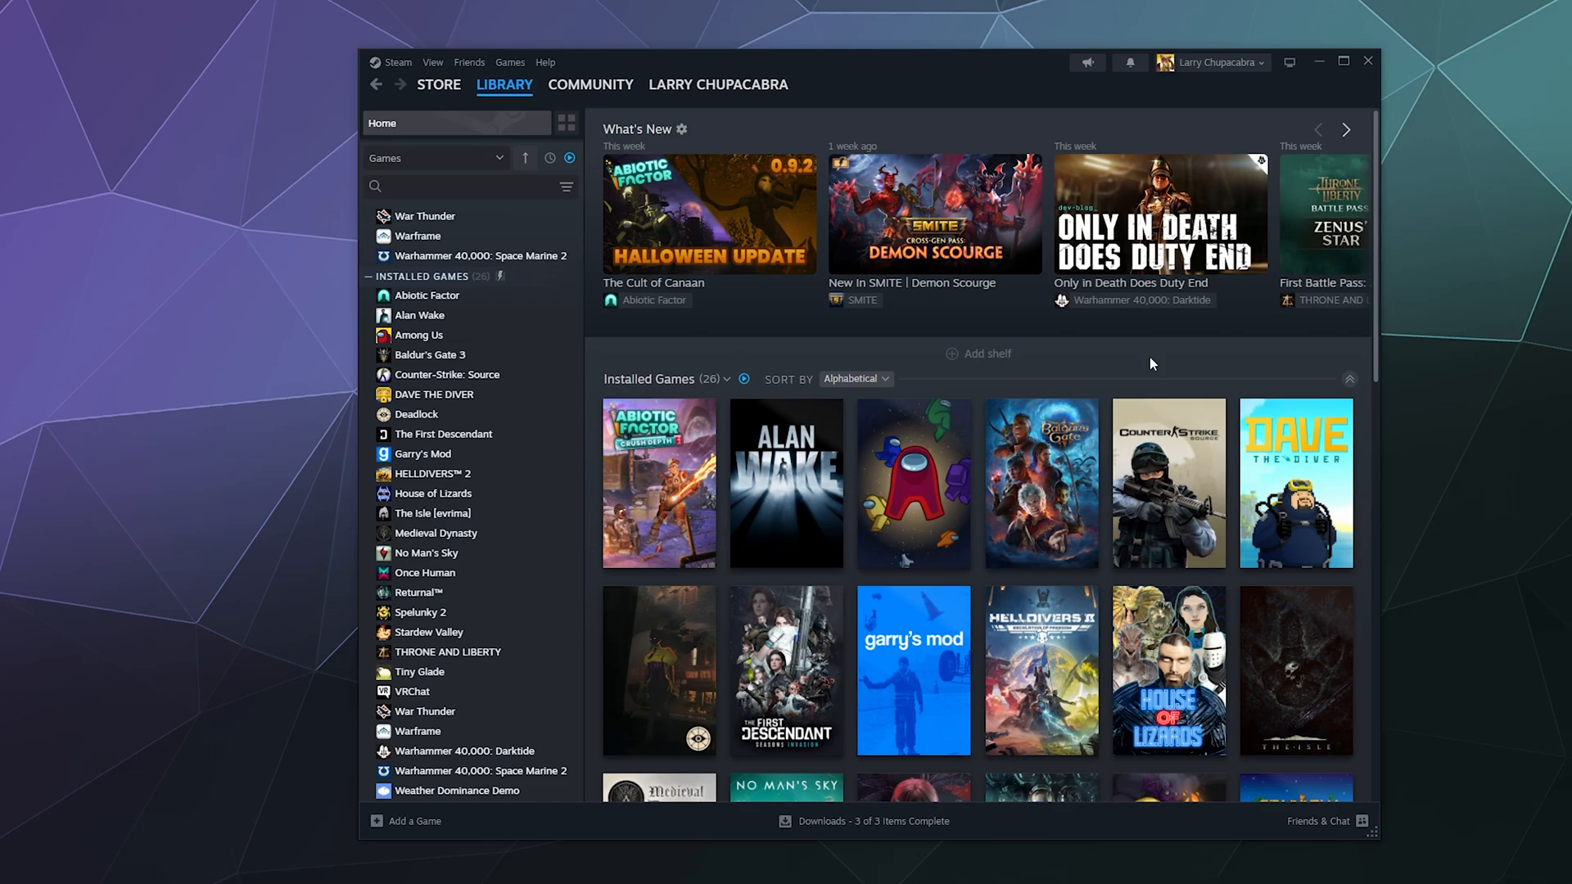
{"action": "mouse_move", "coordinate": [1050, 293]}
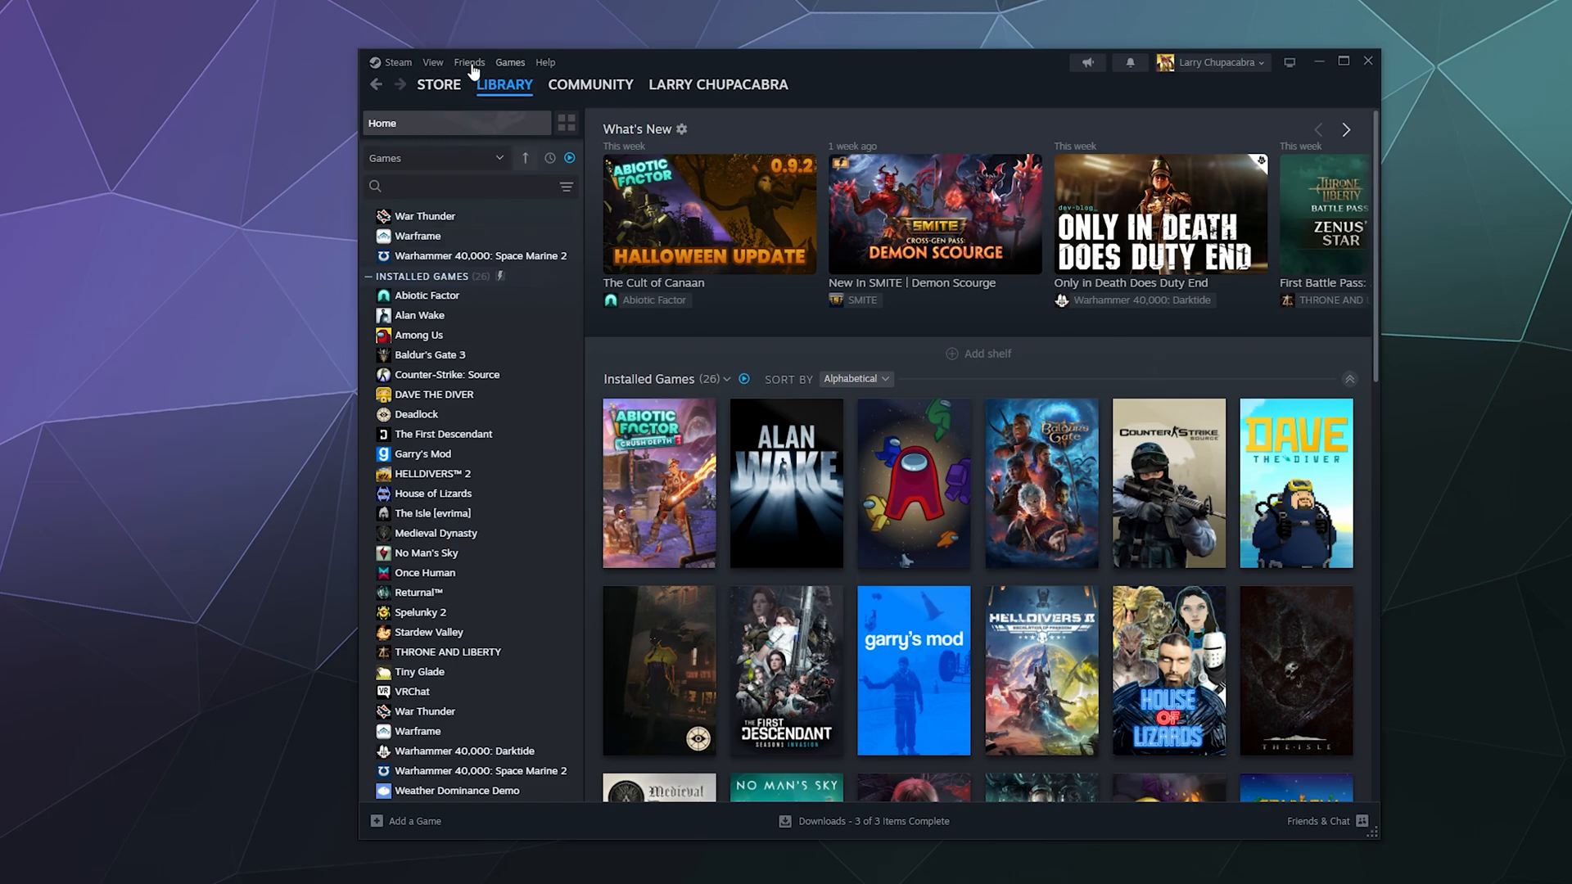
Step: Add Epic Games Launcher to the Steam library as a non-Steam game
{"action": "left_click", "coordinate": [510, 62]}
{"action": "type", "text": "e"}
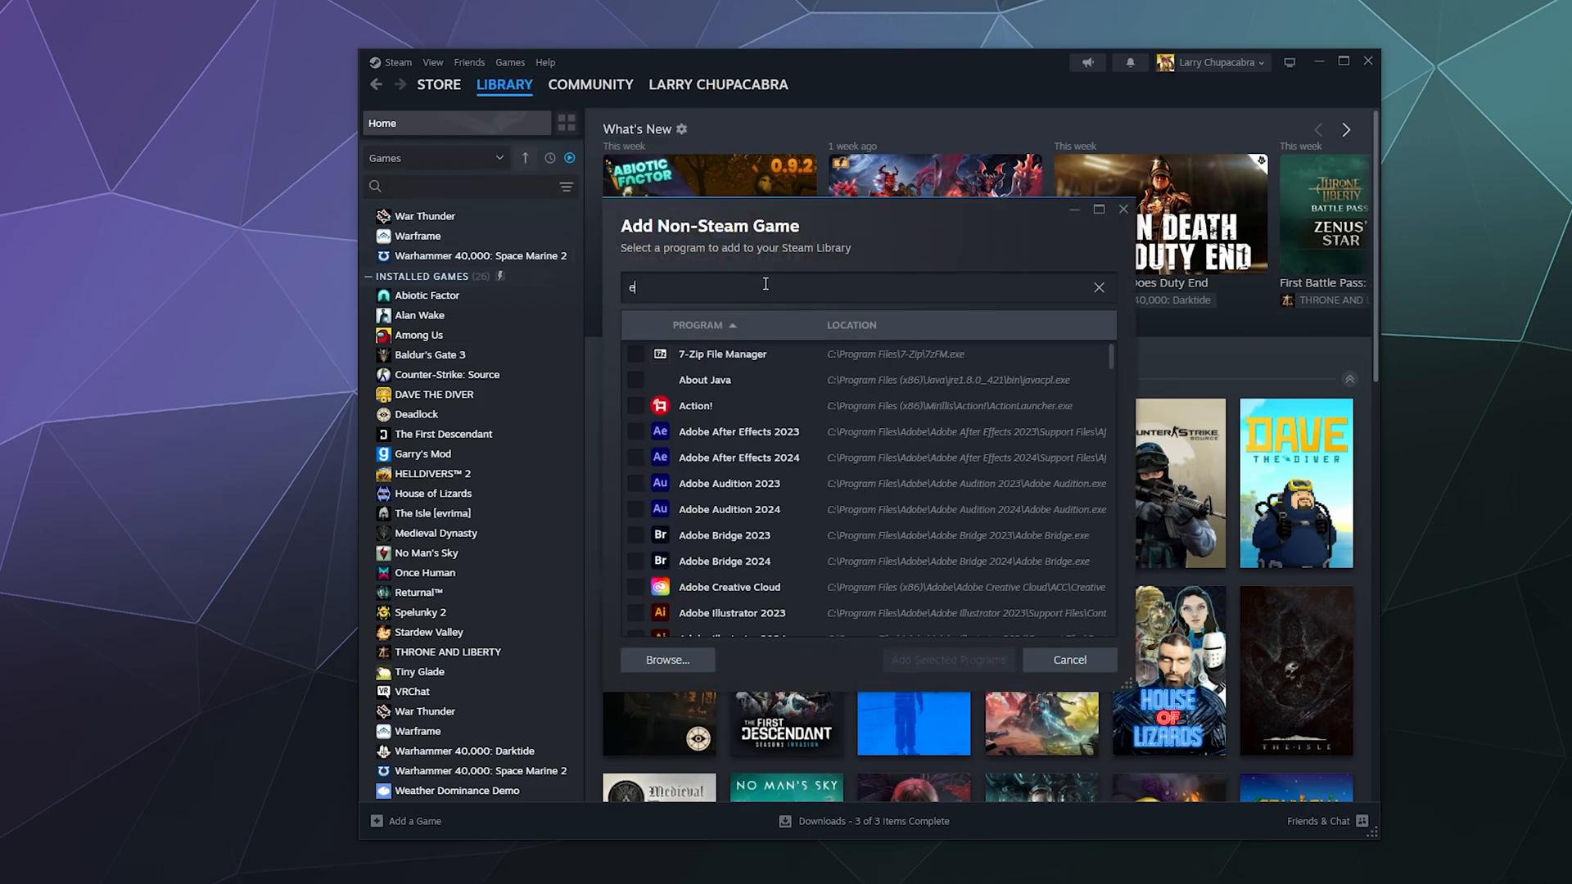
{"action": "type", "text": "pic"}
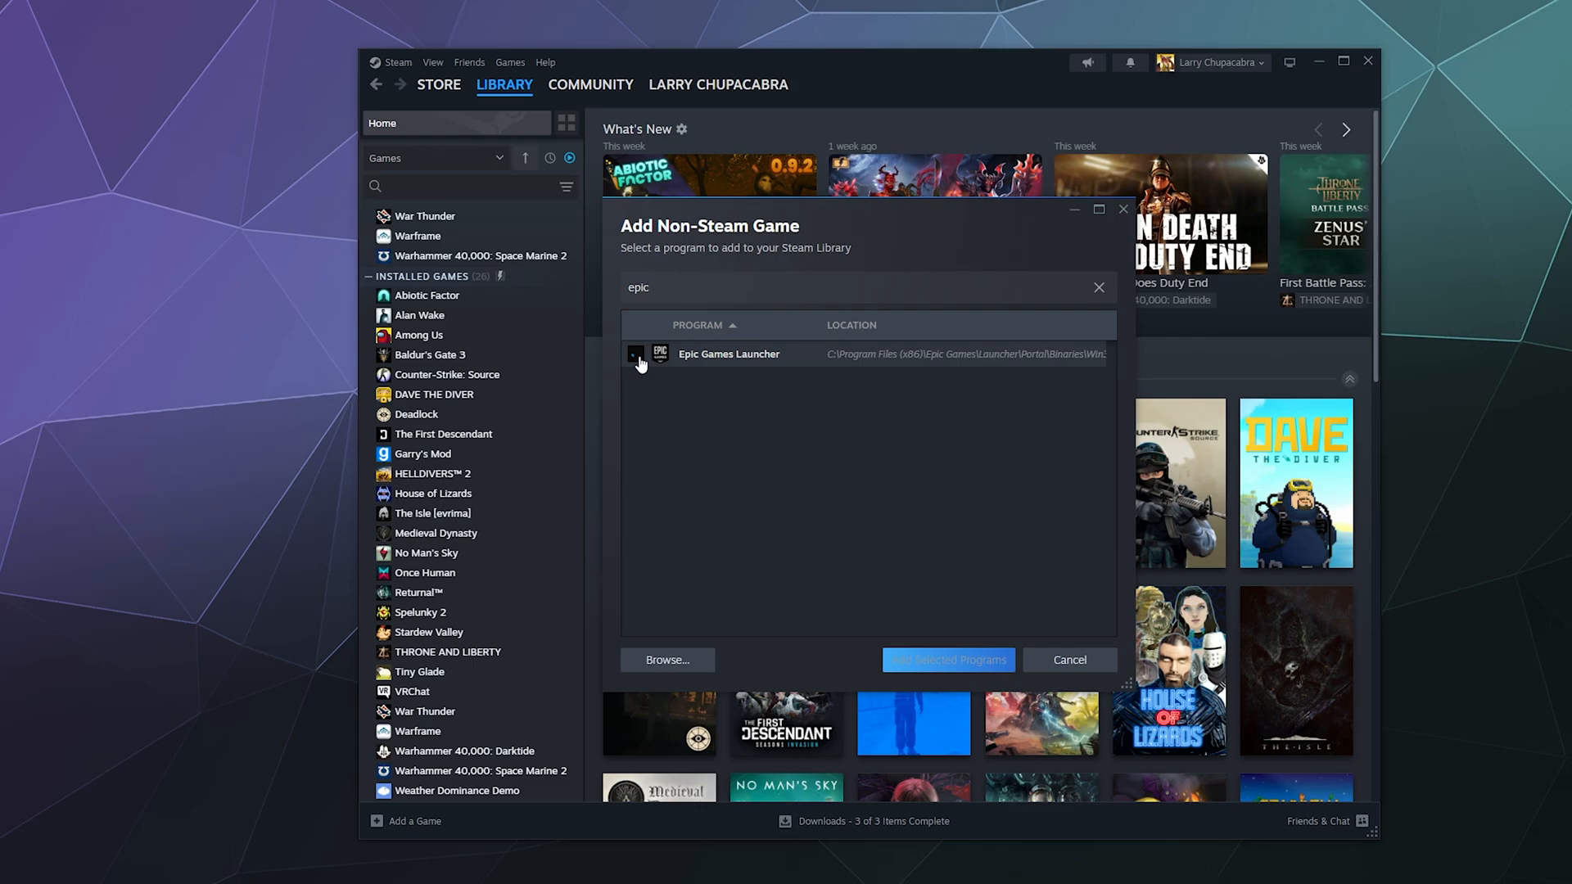
{"action": "left_click", "coordinate": [946, 659]}
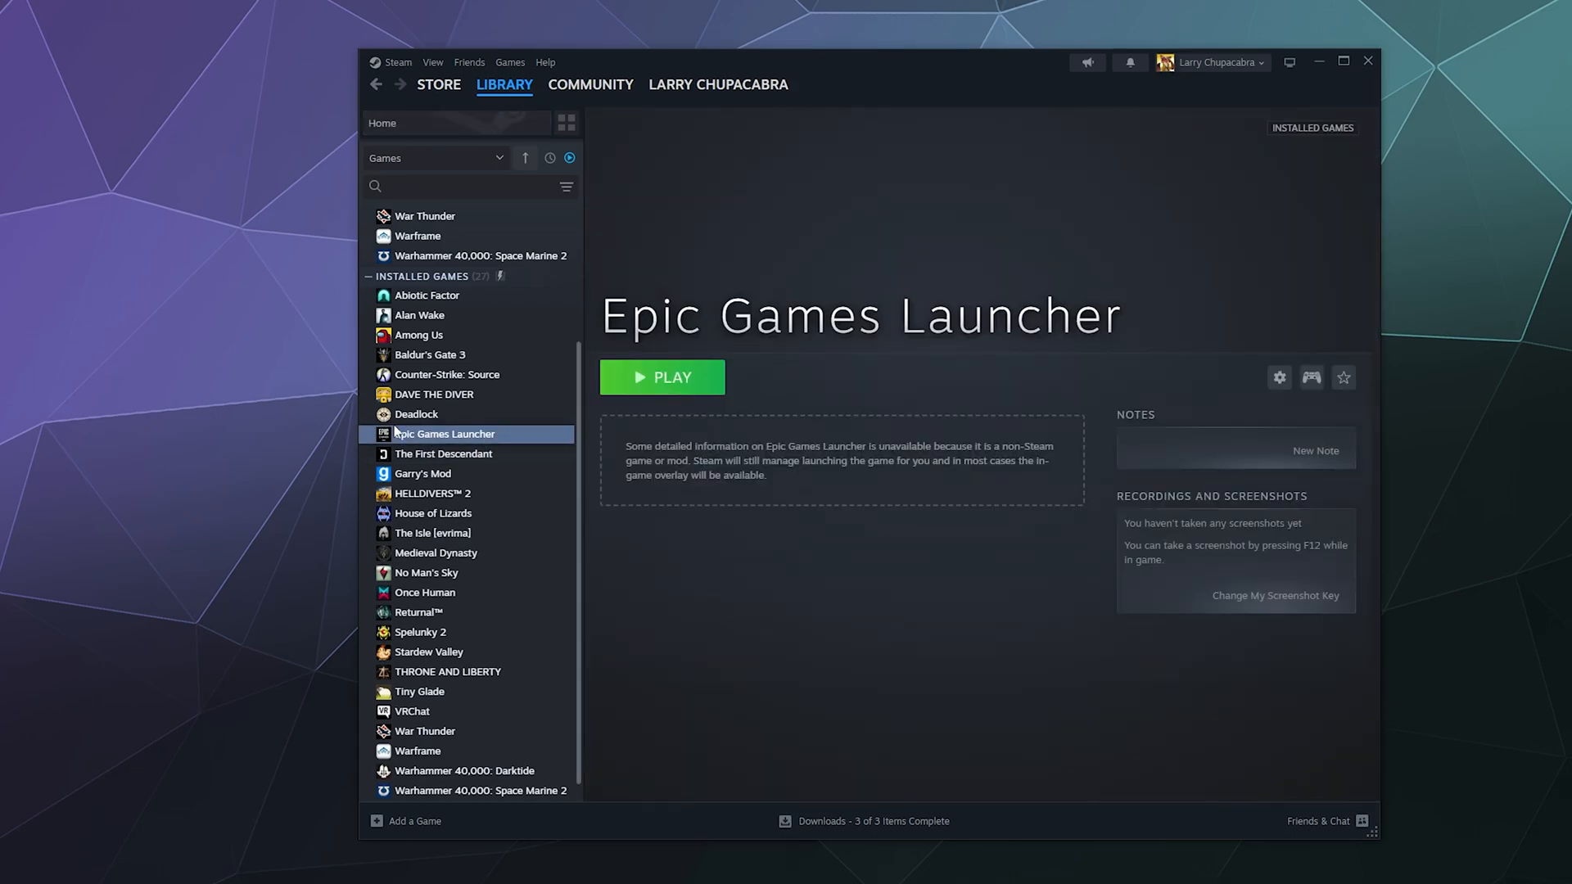
{"action": "mouse_move", "coordinate": [753, 432]}
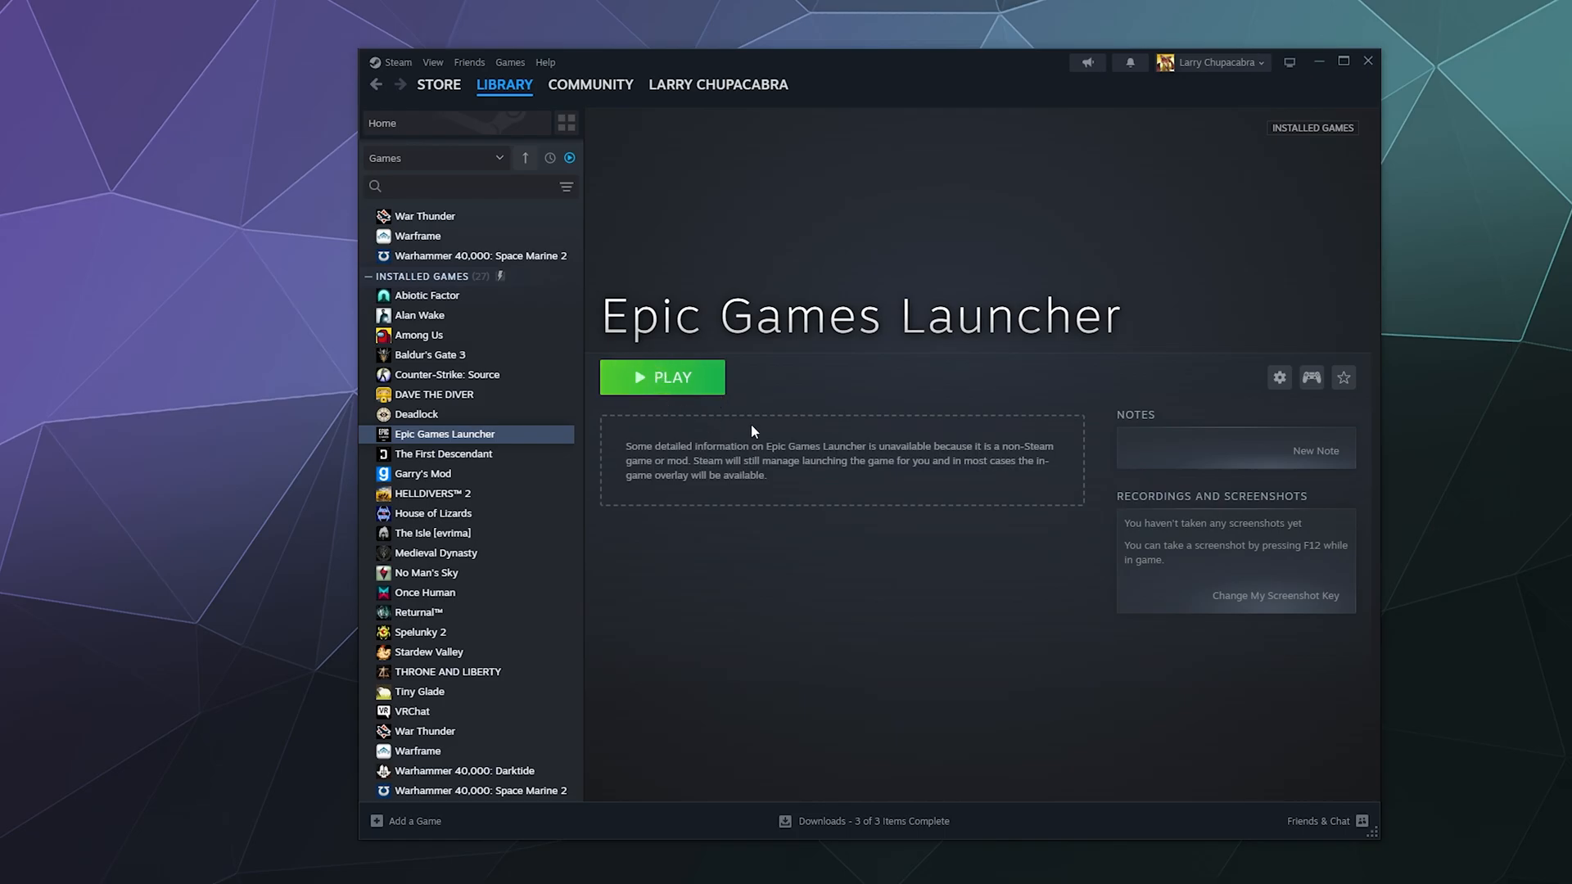
{"action": "mouse_move", "coordinate": [996, 338]}
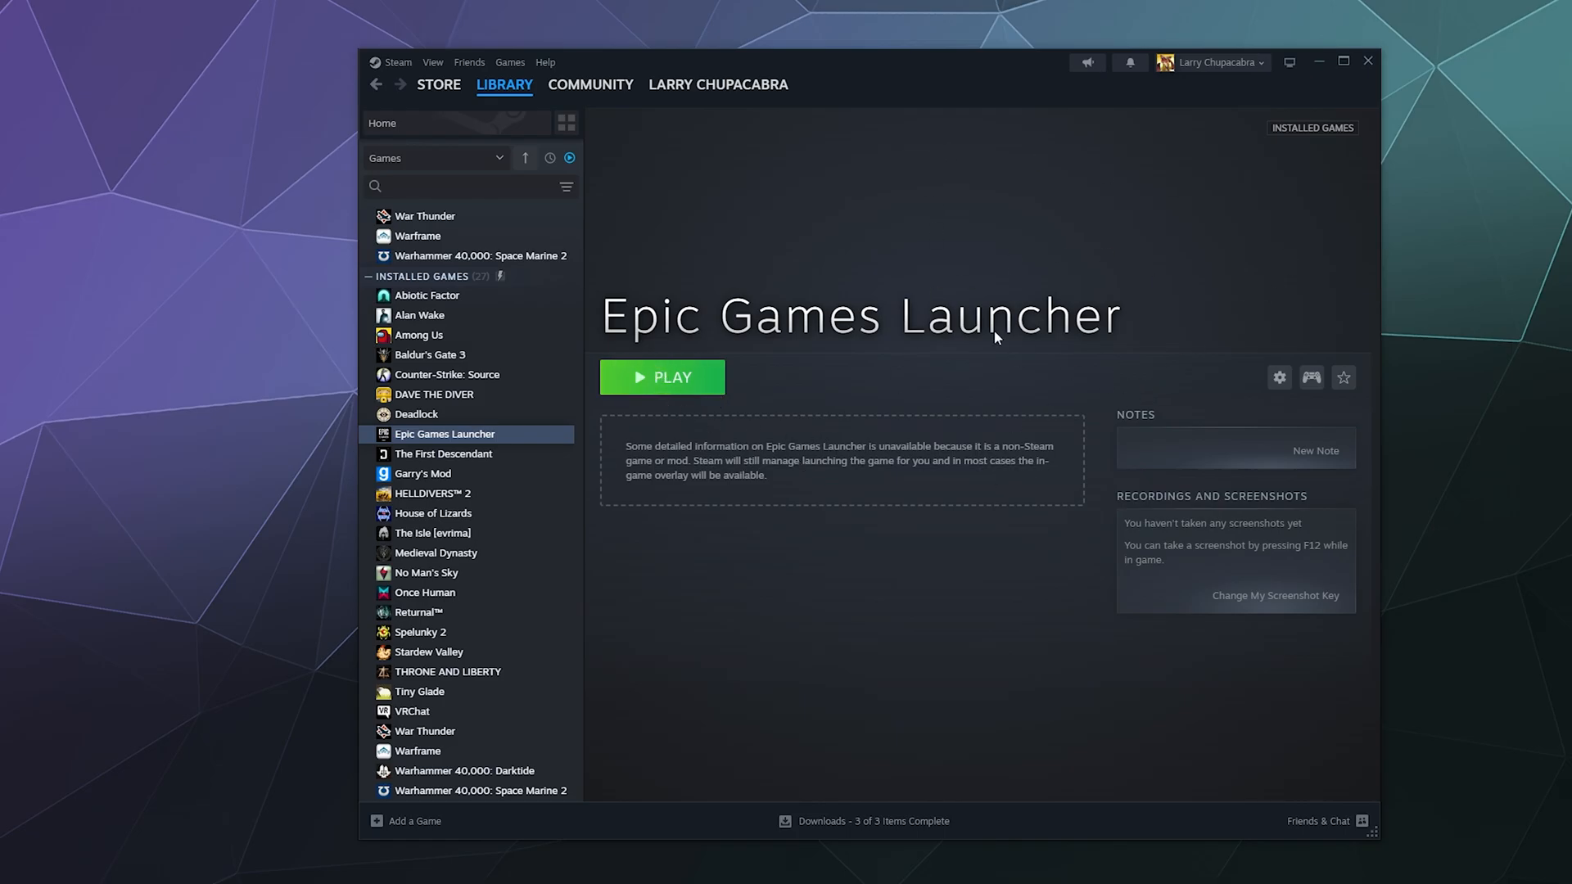
{"action": "mouse_move", "coordinate": [922, 245]}
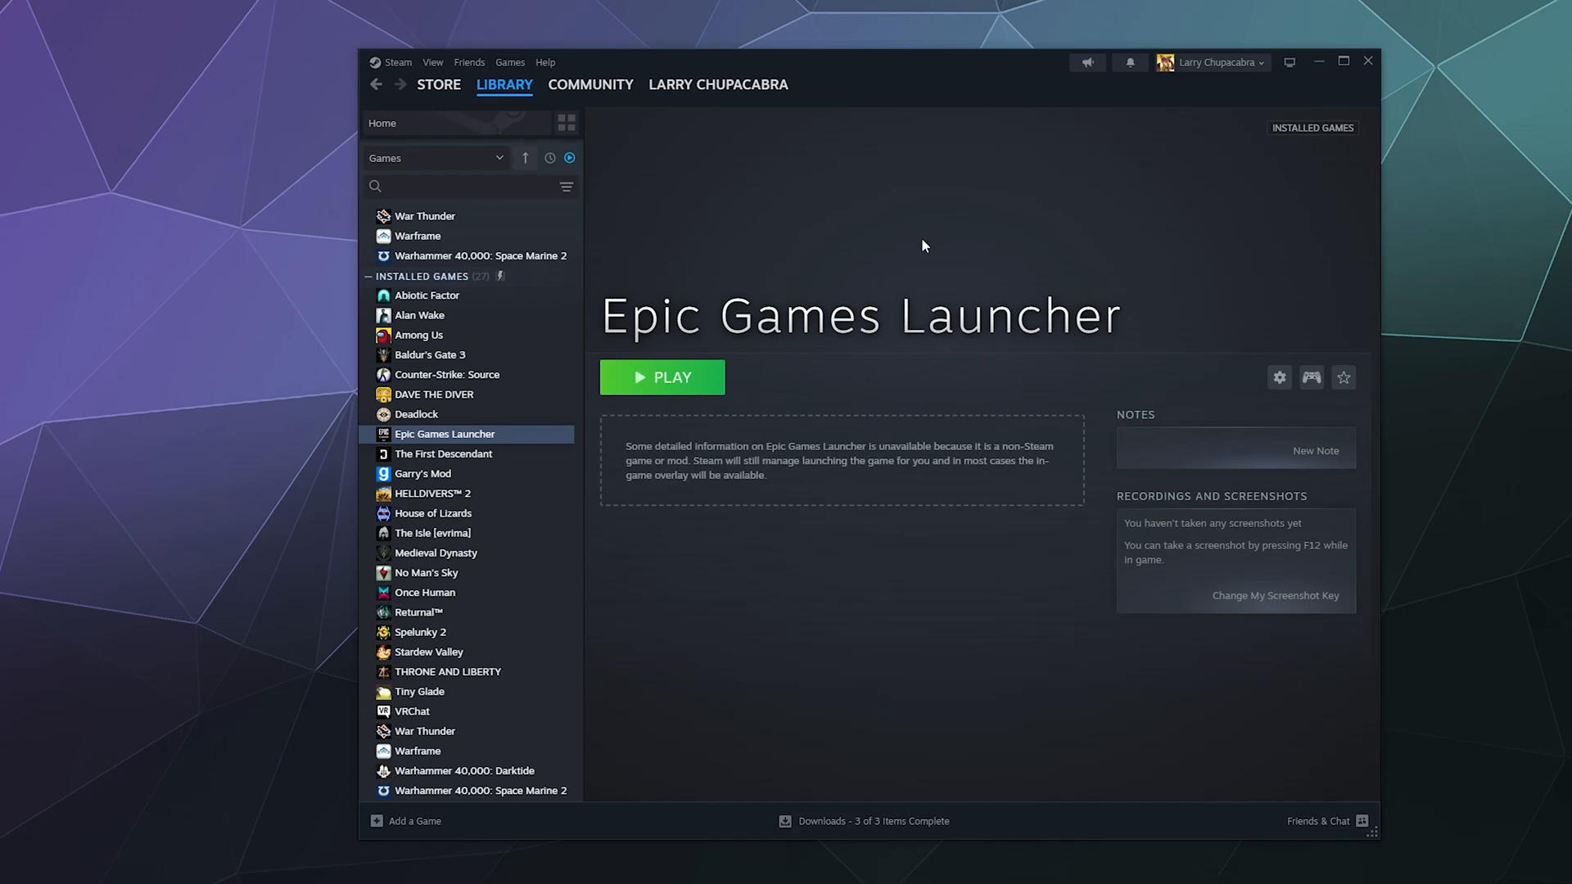
{"action": "mouse_move", "coordinate": [762, 406]}
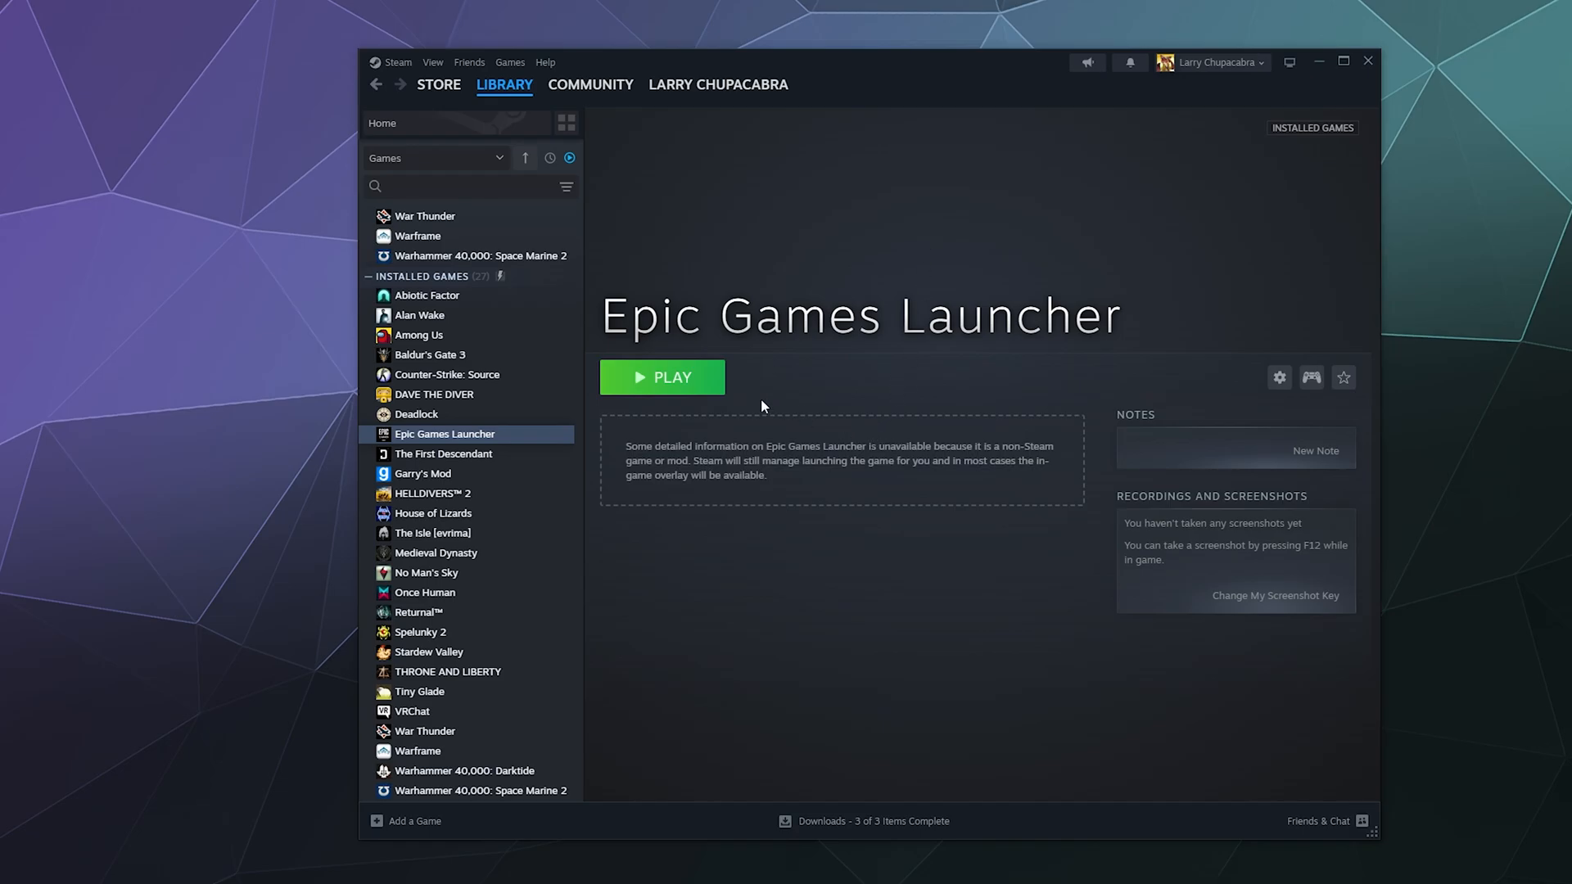
Step: Play Epic Games Launcher from Steam, then start Fortnite from Quick Launch
{"action": "left_click", "coordinate": [661, 377]}
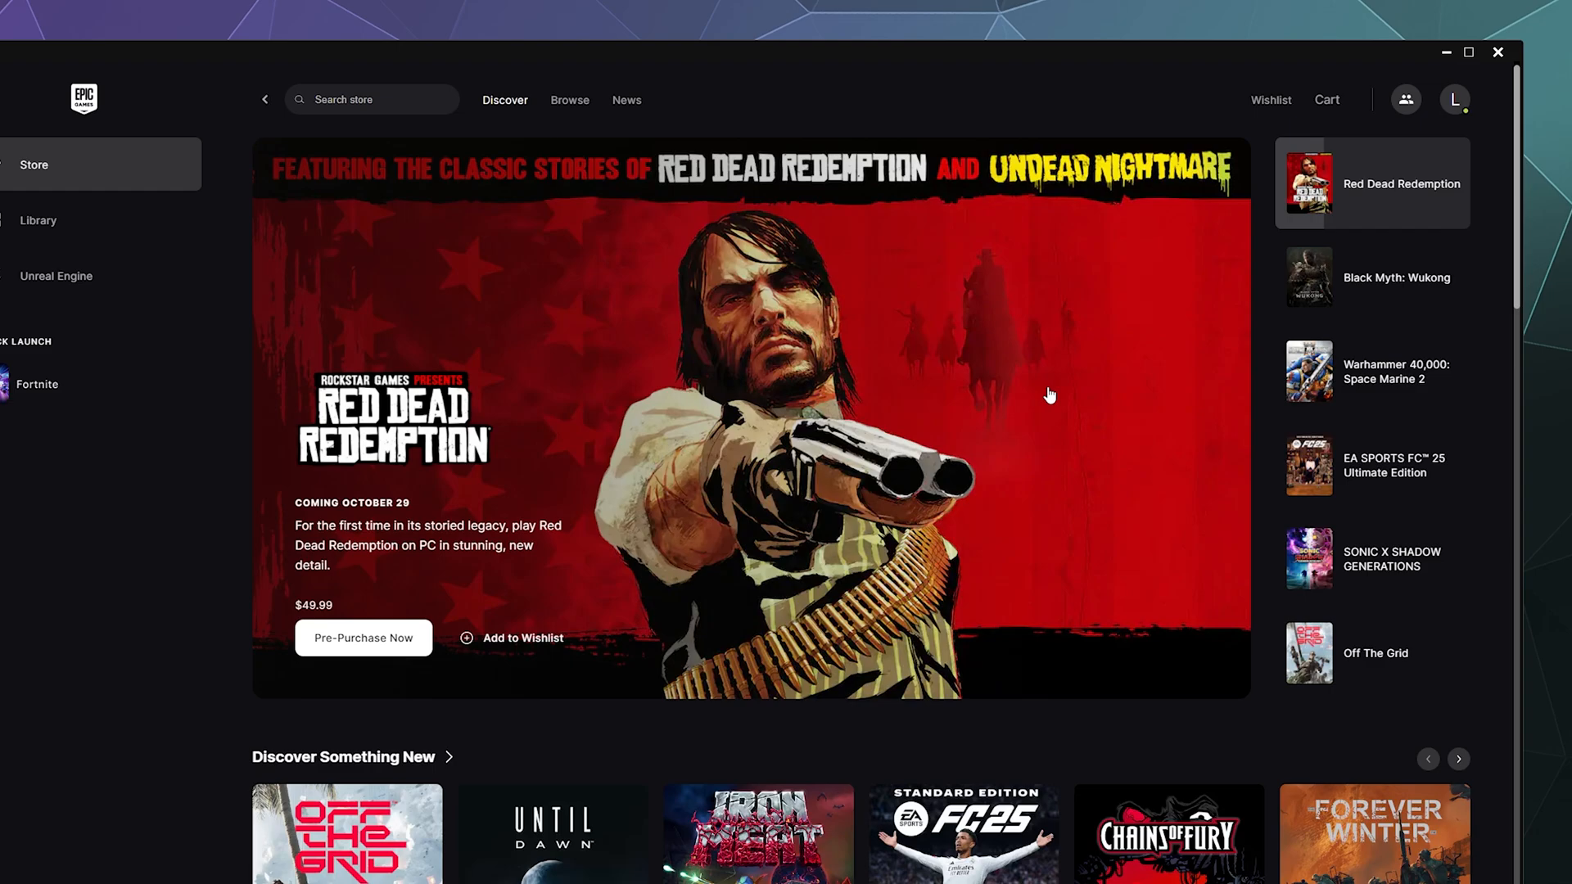
{"action": "mouse_move", "coordinate": [1012, 389]}
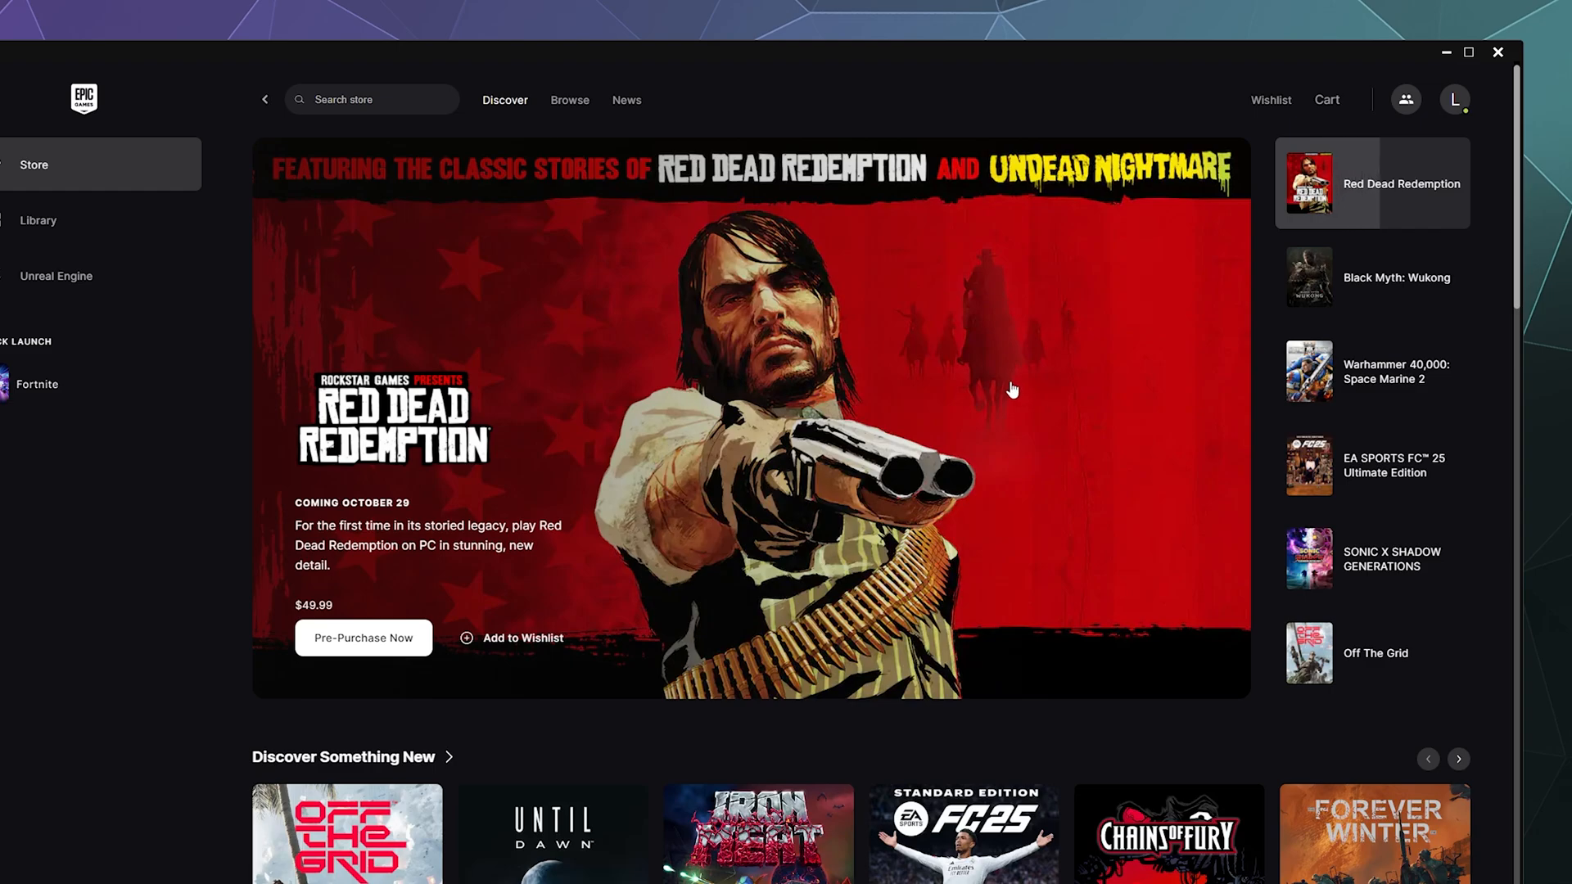
{"action": "mouse_move", "coordinate": [316, 373]}
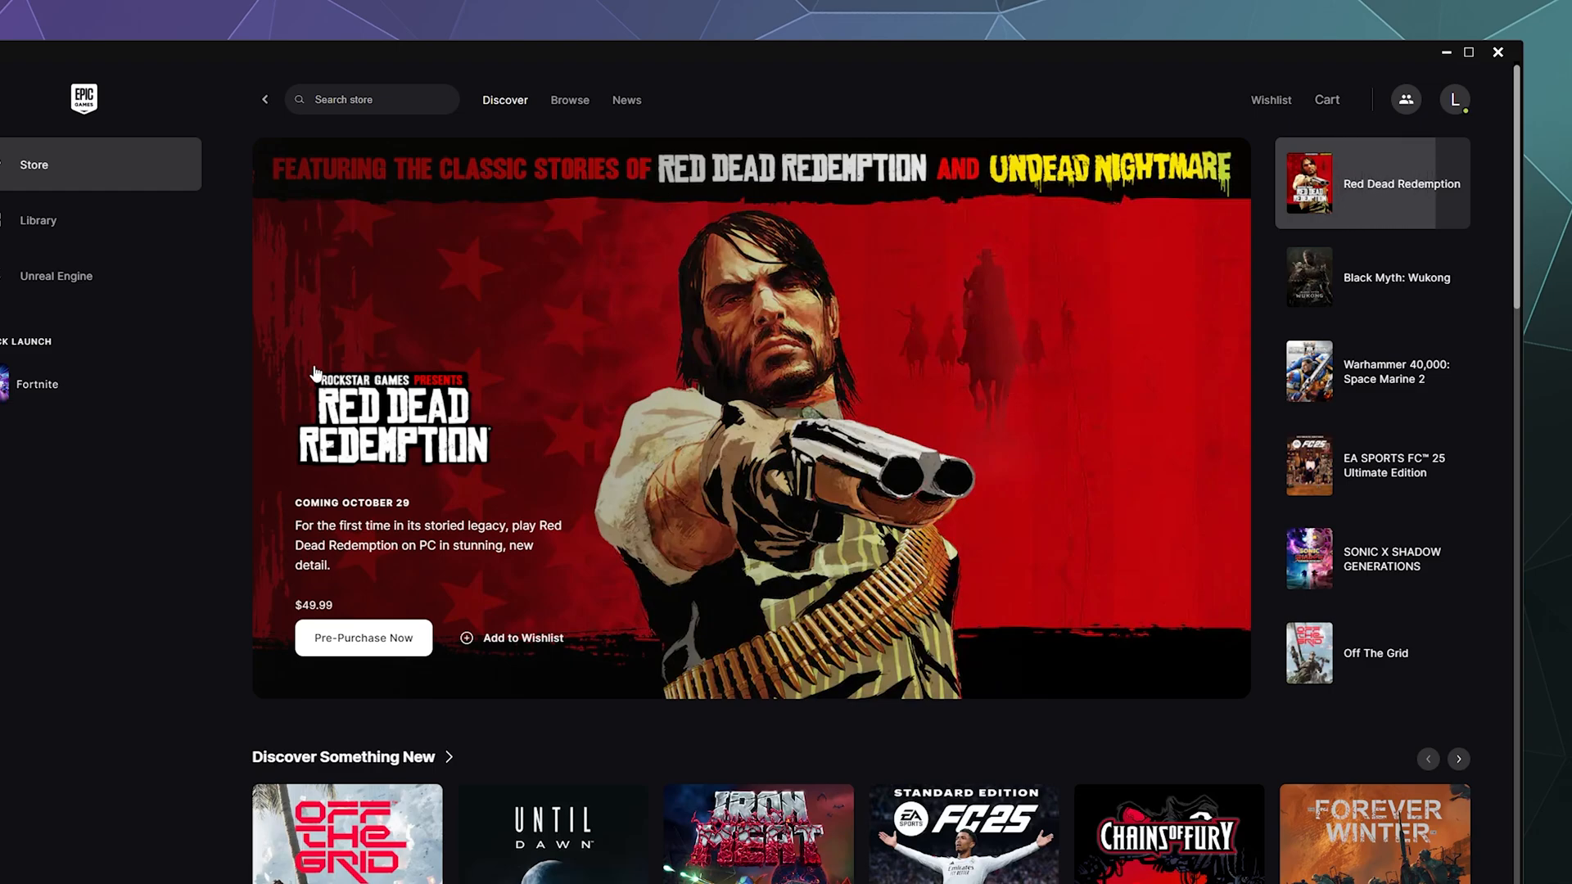
{"action": "left_click", "coordinate": [1371, 277]}
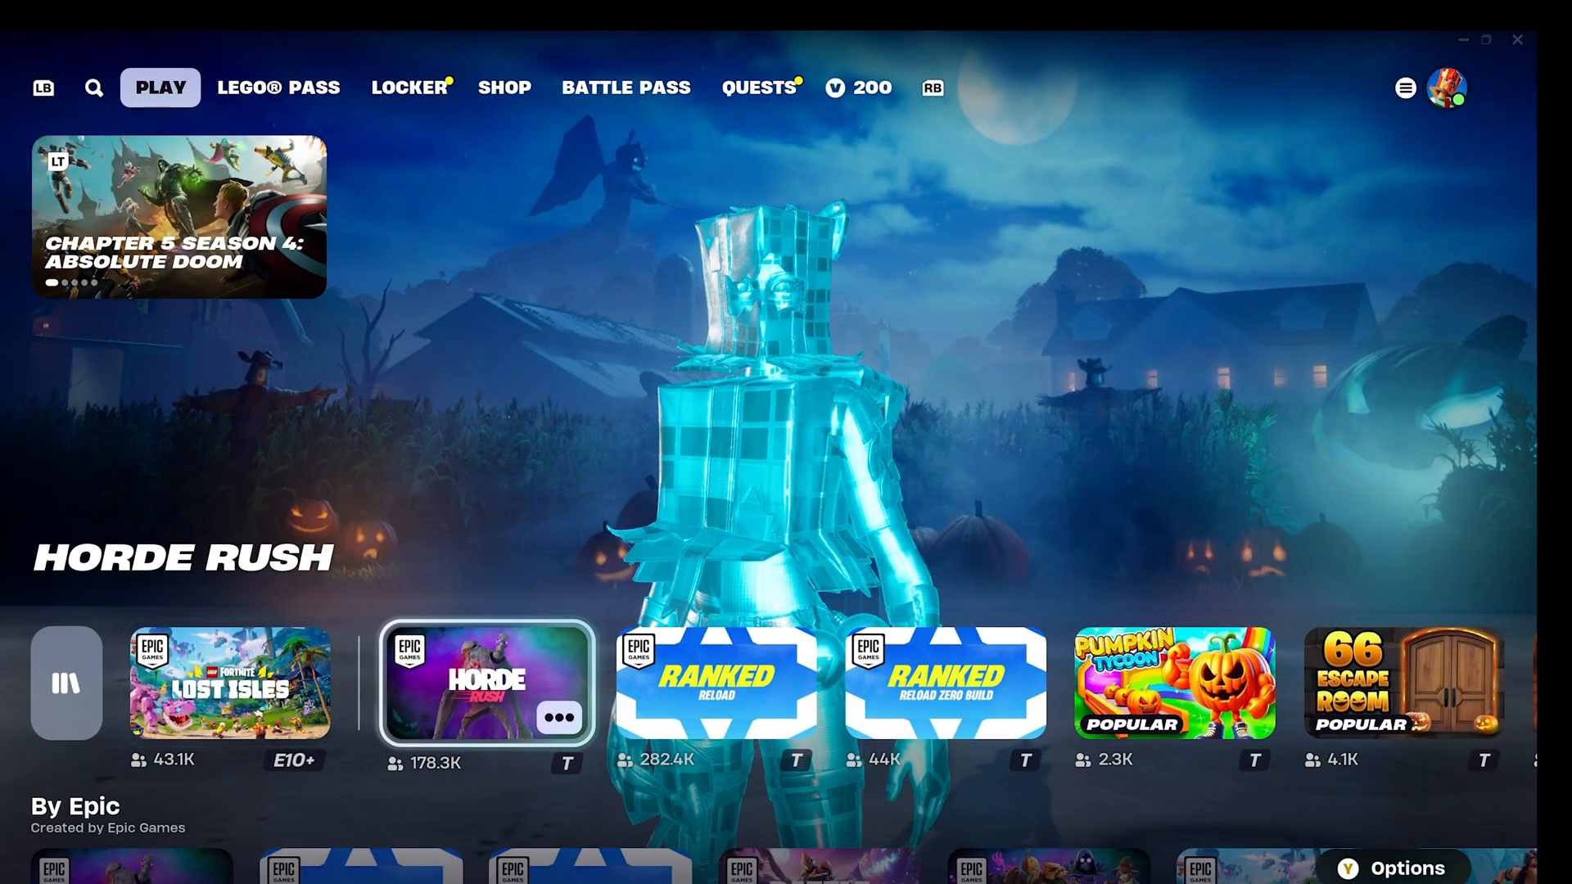
Step: Select the LEGO Fortnite Lost Isles tile, then open and close the Social panel
{"action": "left_click", "coordinate": [715, 683]}
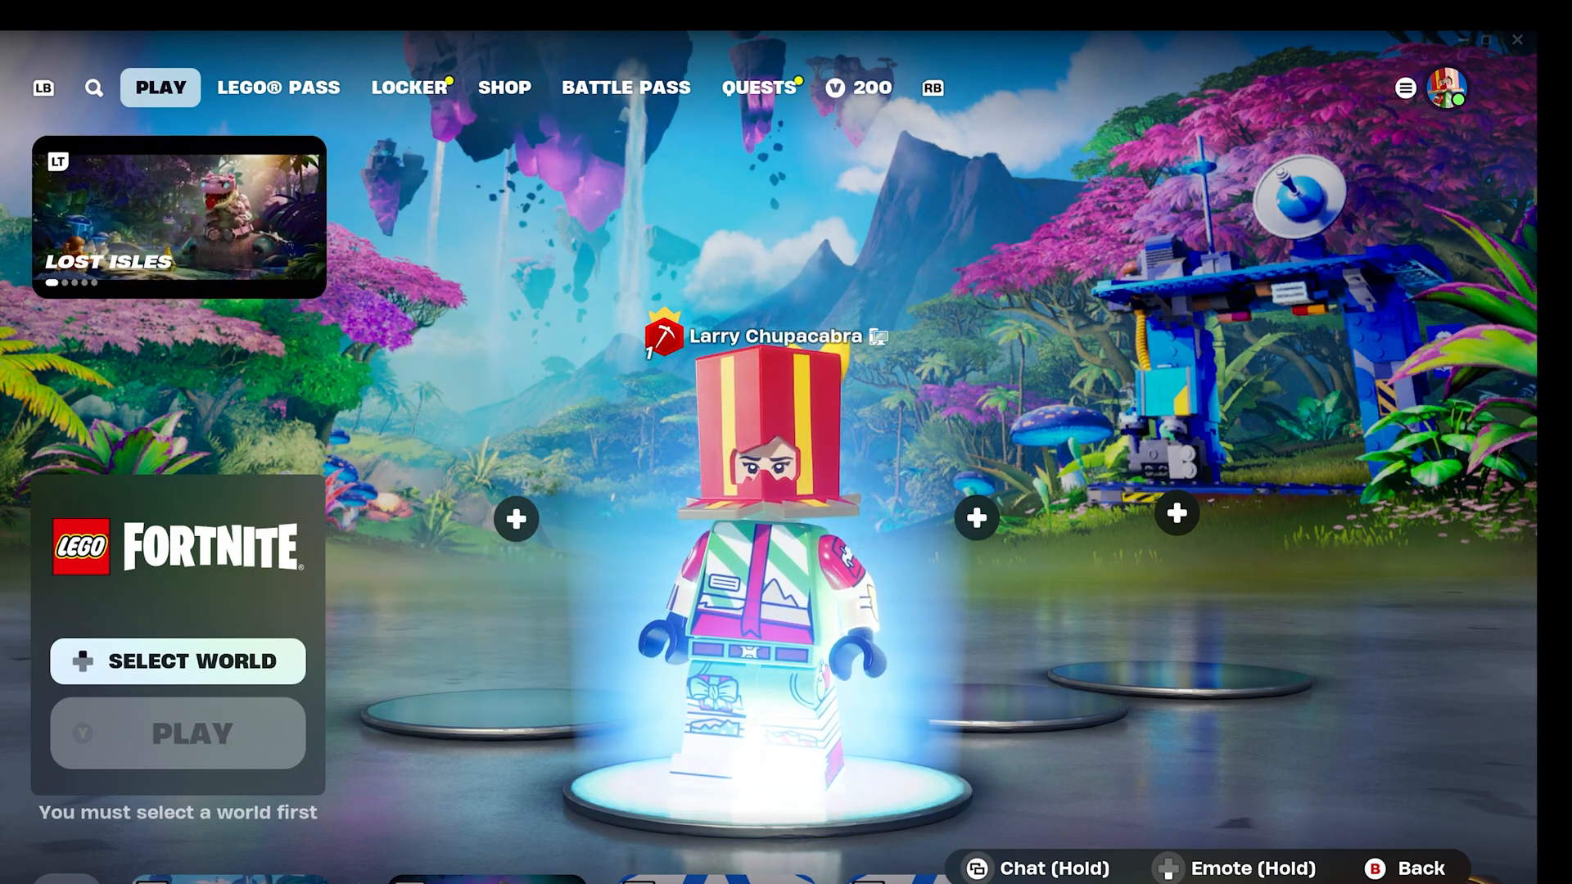
{"action": "left_click", "coordinate": [1405, 89]}
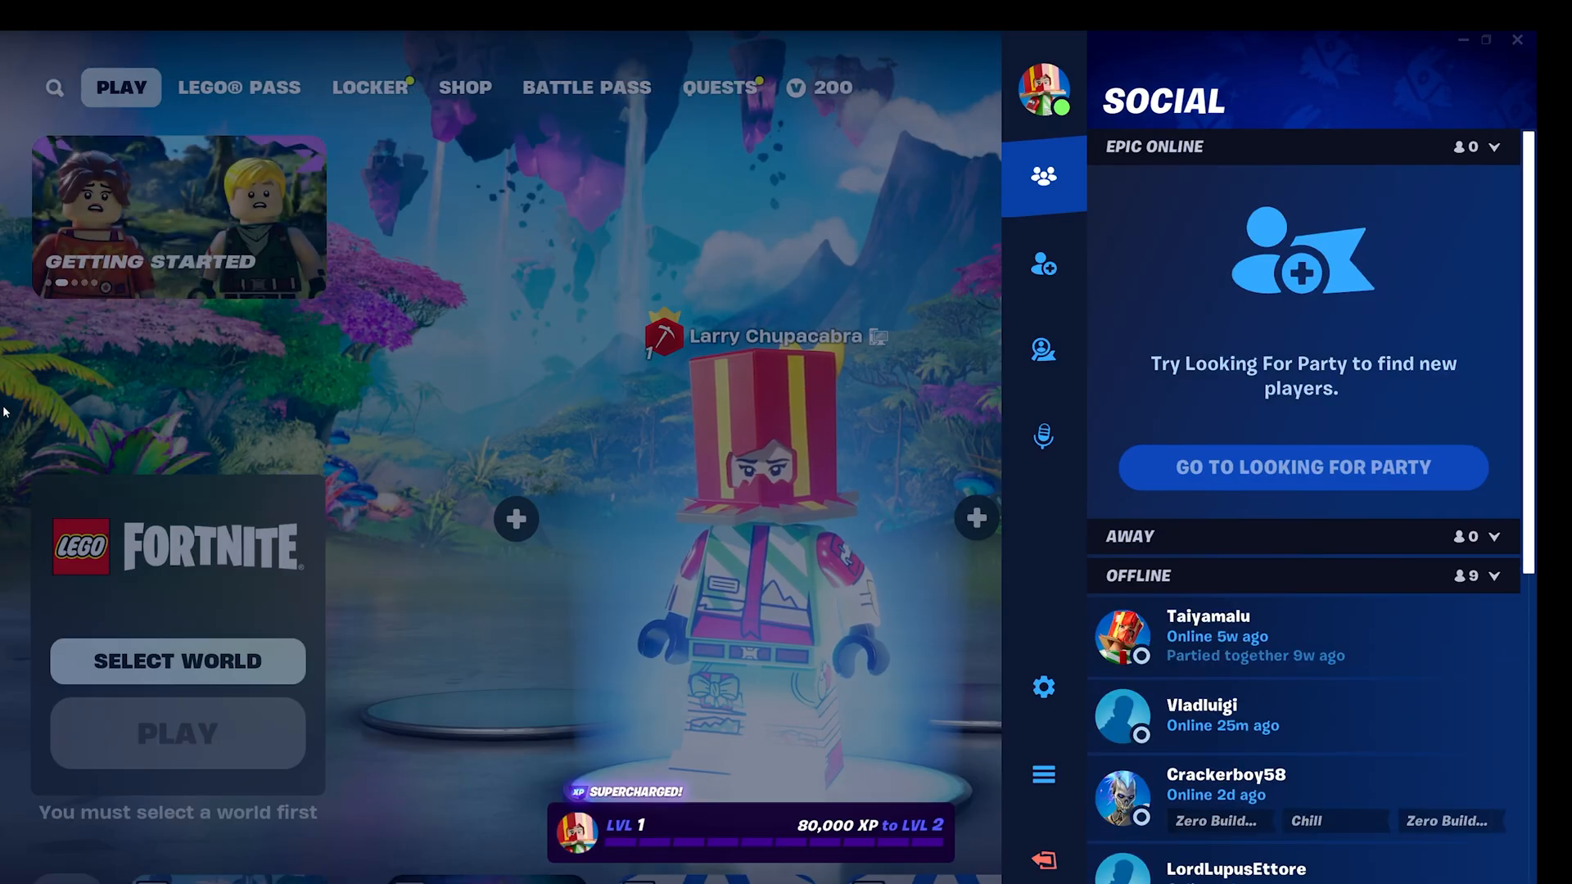
{"action": "left_click", "coordinate": [1042, 859]}
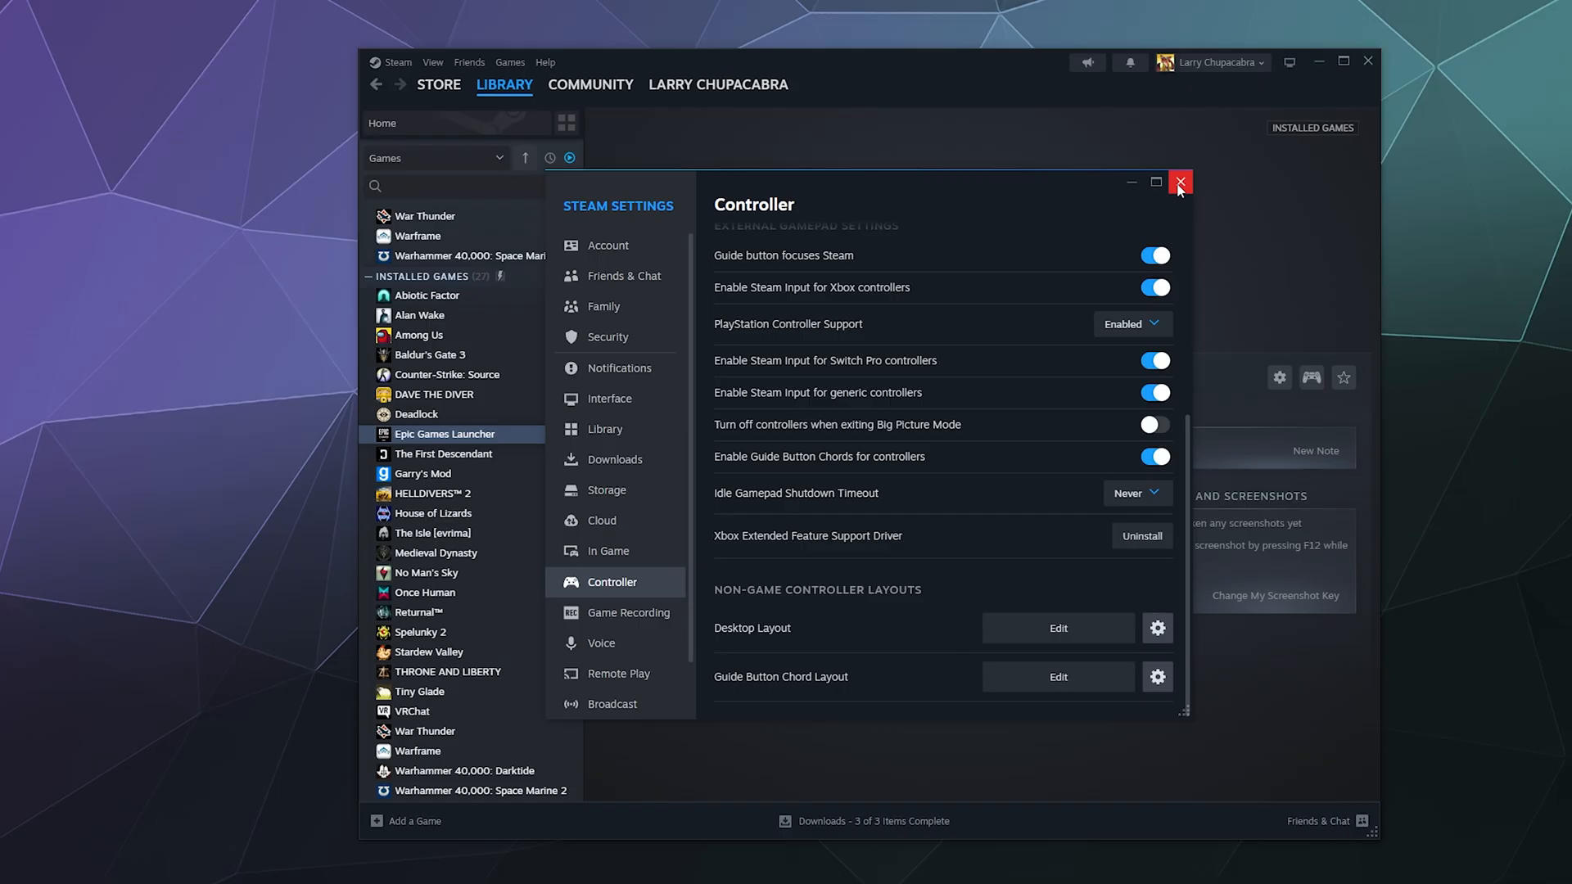
Step: Close Steam's Controller settings window to return to the Epic Games Launcher page
{"action": "left_click", "coordinate": [1179, 183]}
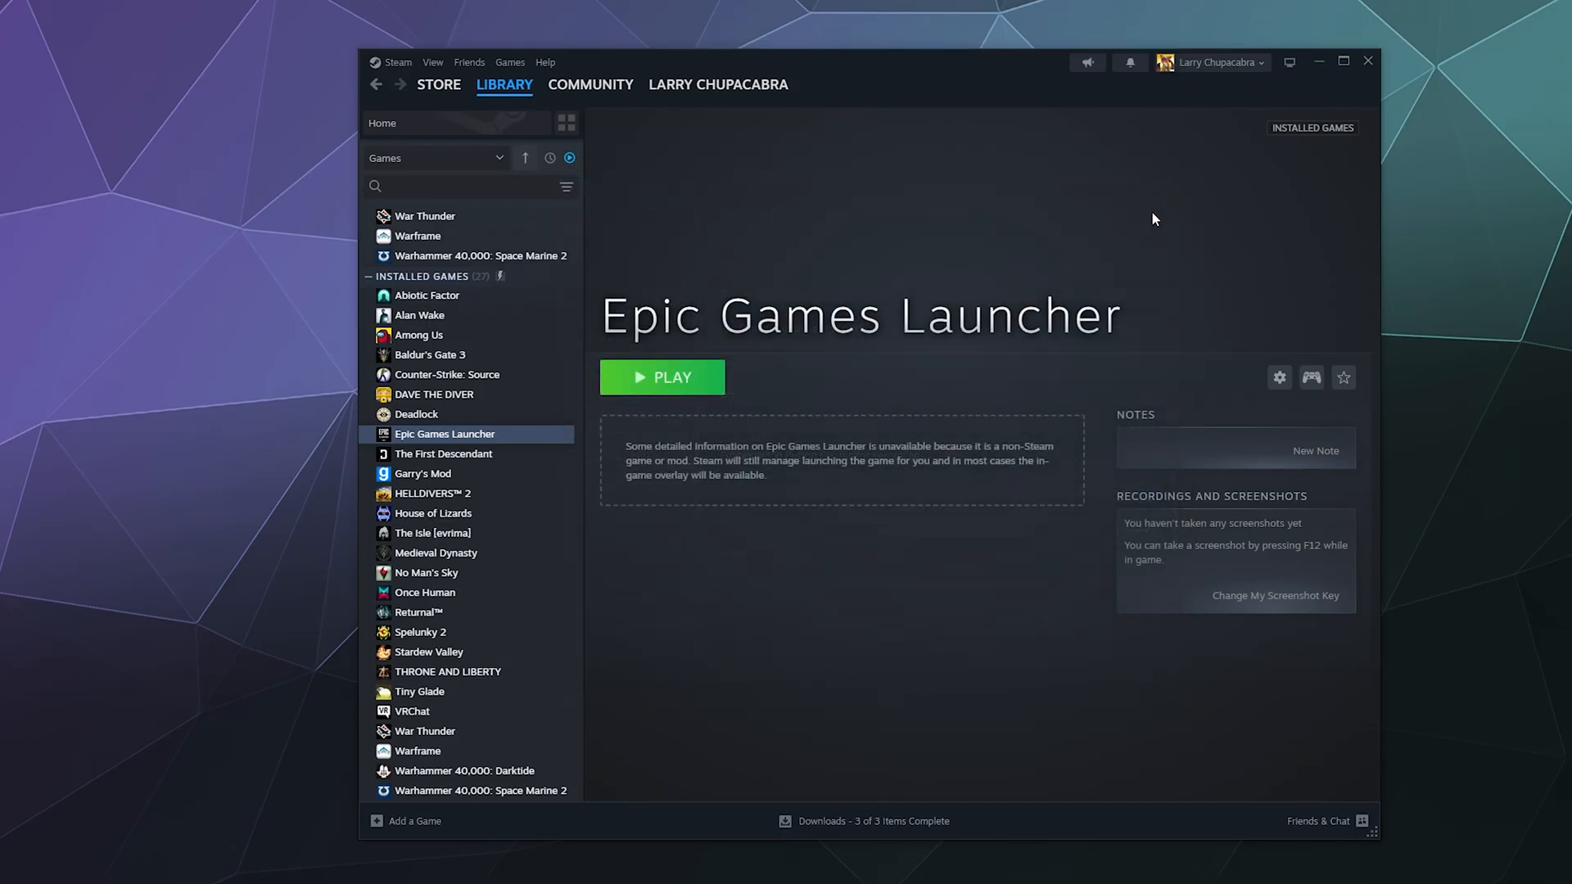
{"action": "mouse_move", "coordinate": [464, 553]}
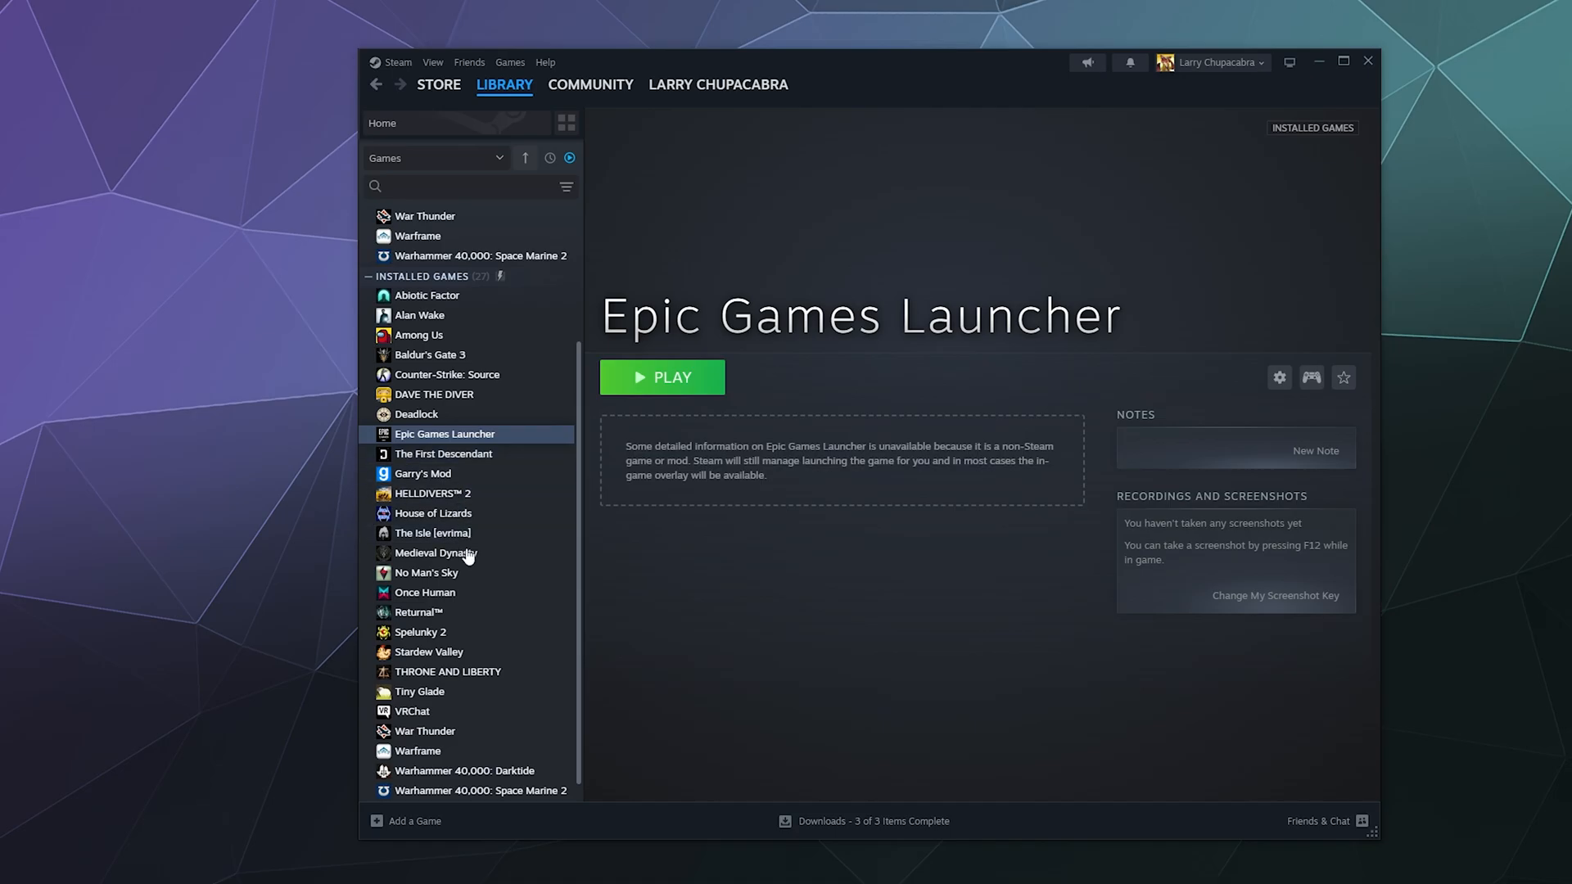
{"action": "mouse_move", "coordinate": [735, 374]}
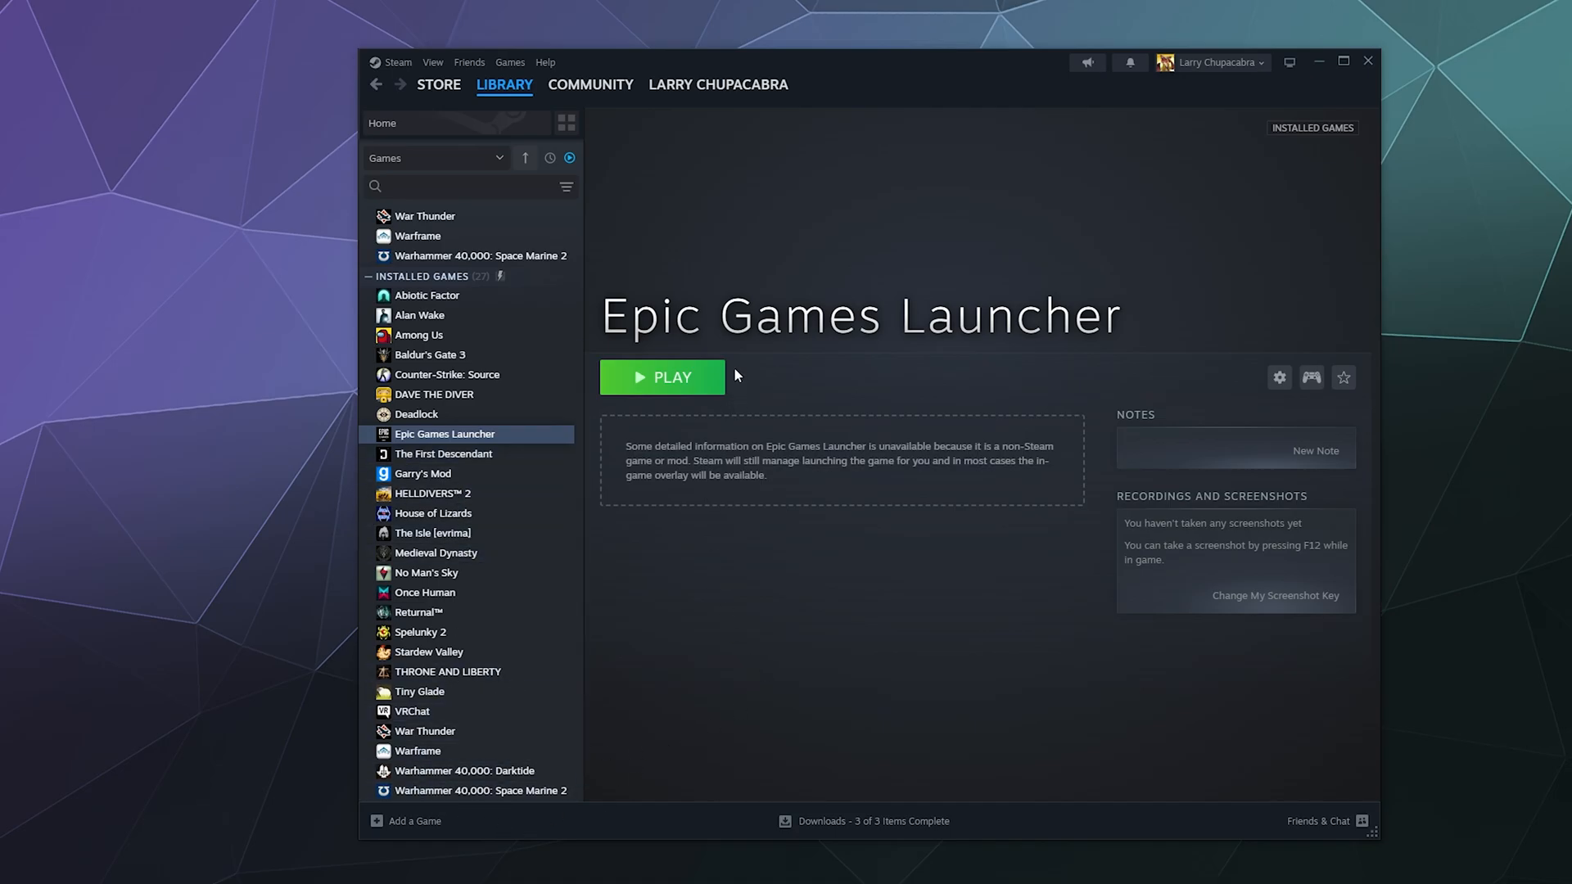
{"action": "mouse_move", "coordinate": [628, 511]}
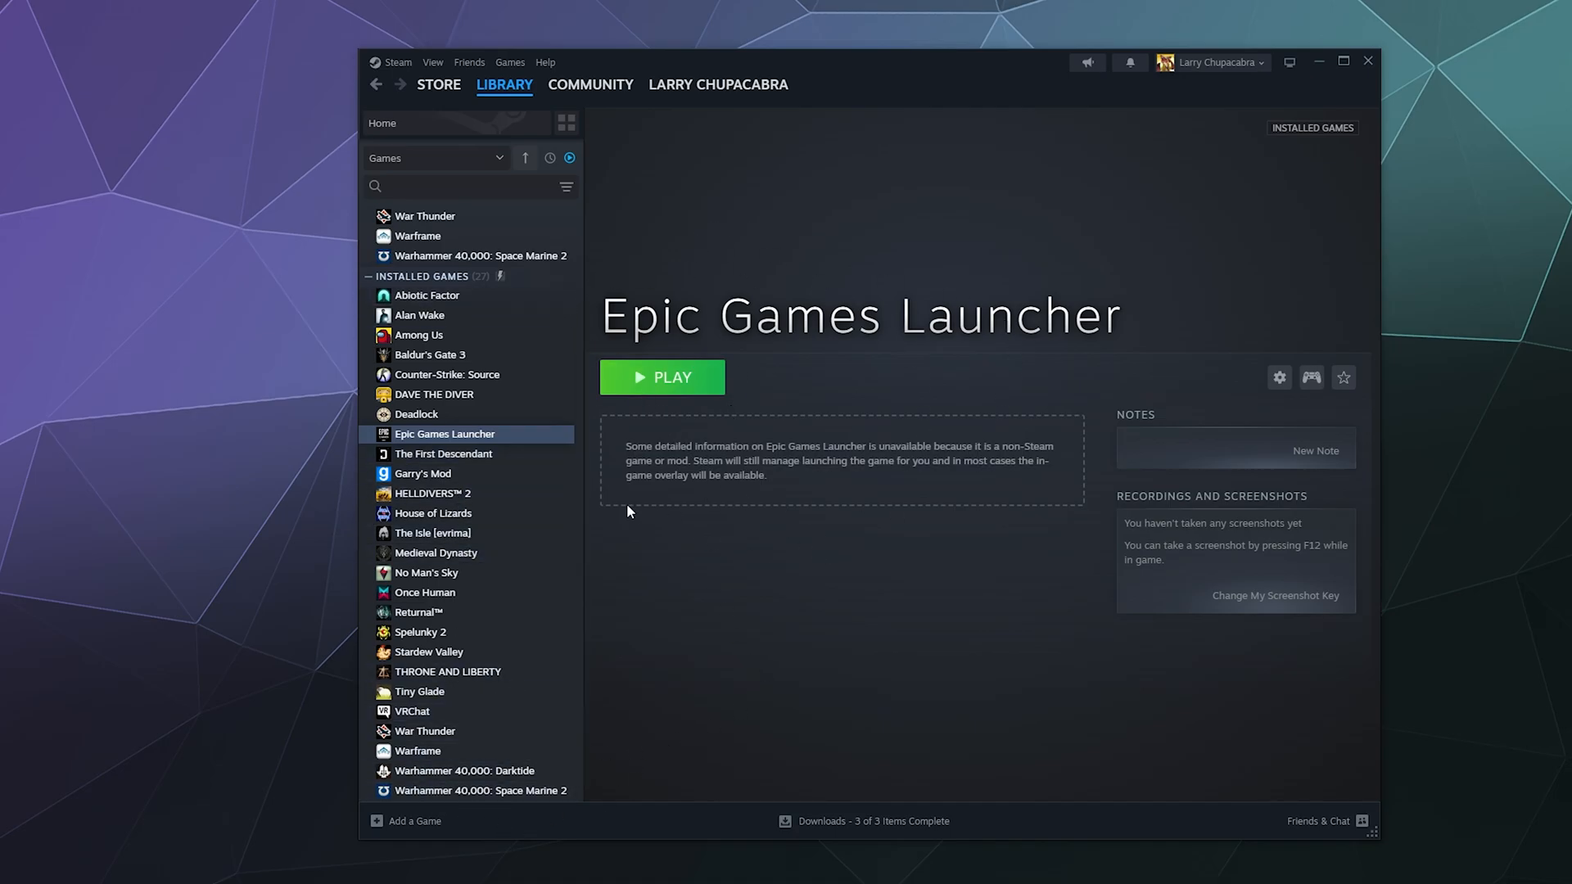
{"action": "mouse_move", "coordinate": [613, 541]}
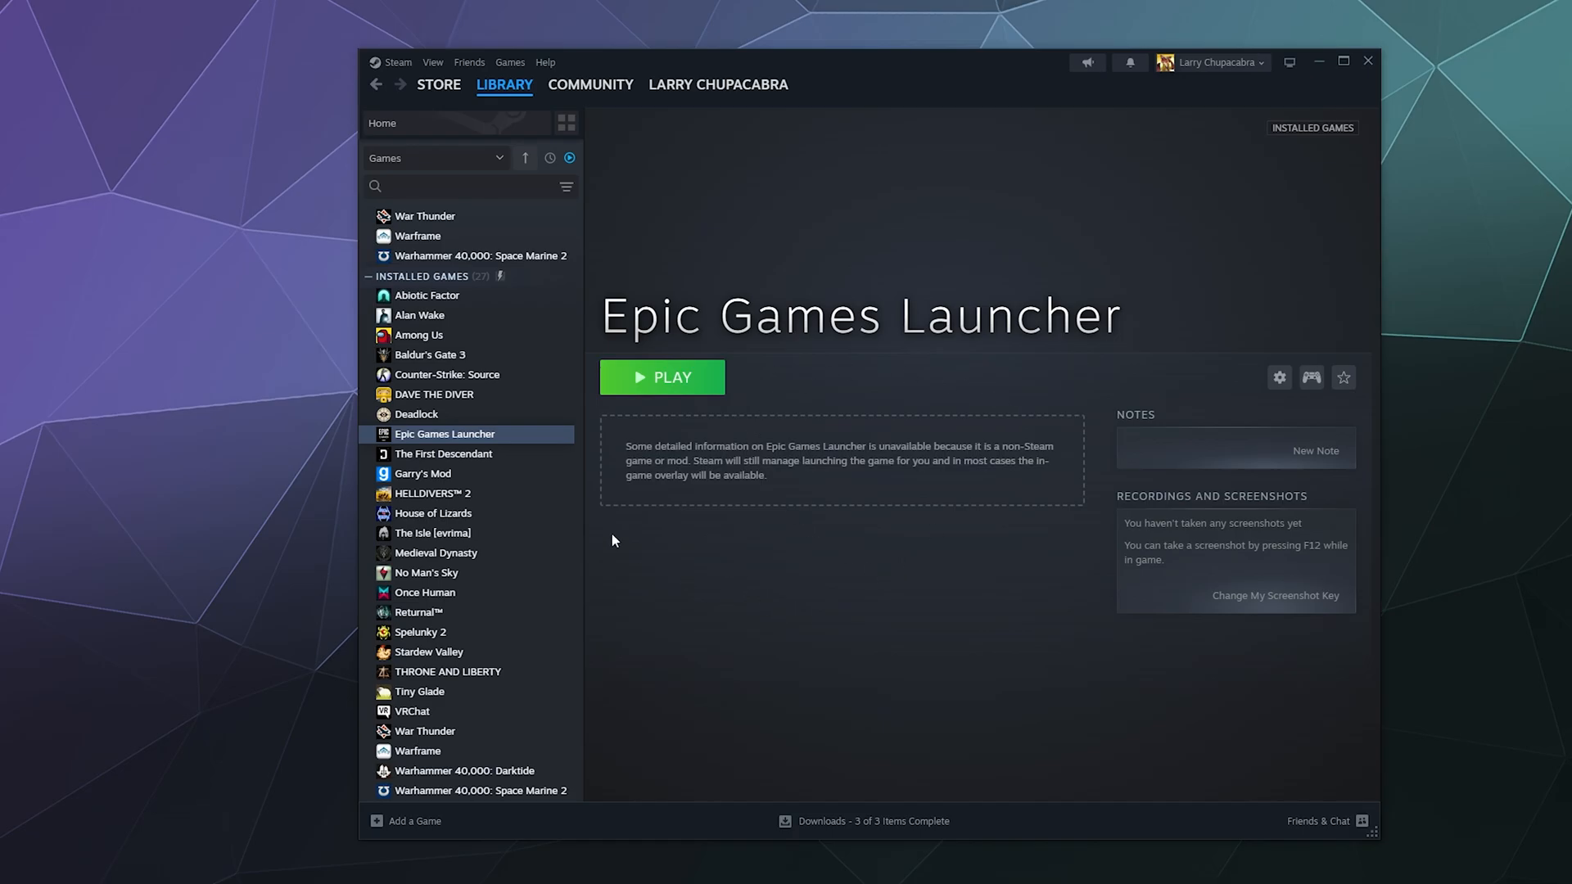
{"action": "mouse_move", "coordinate": [767, 563]}
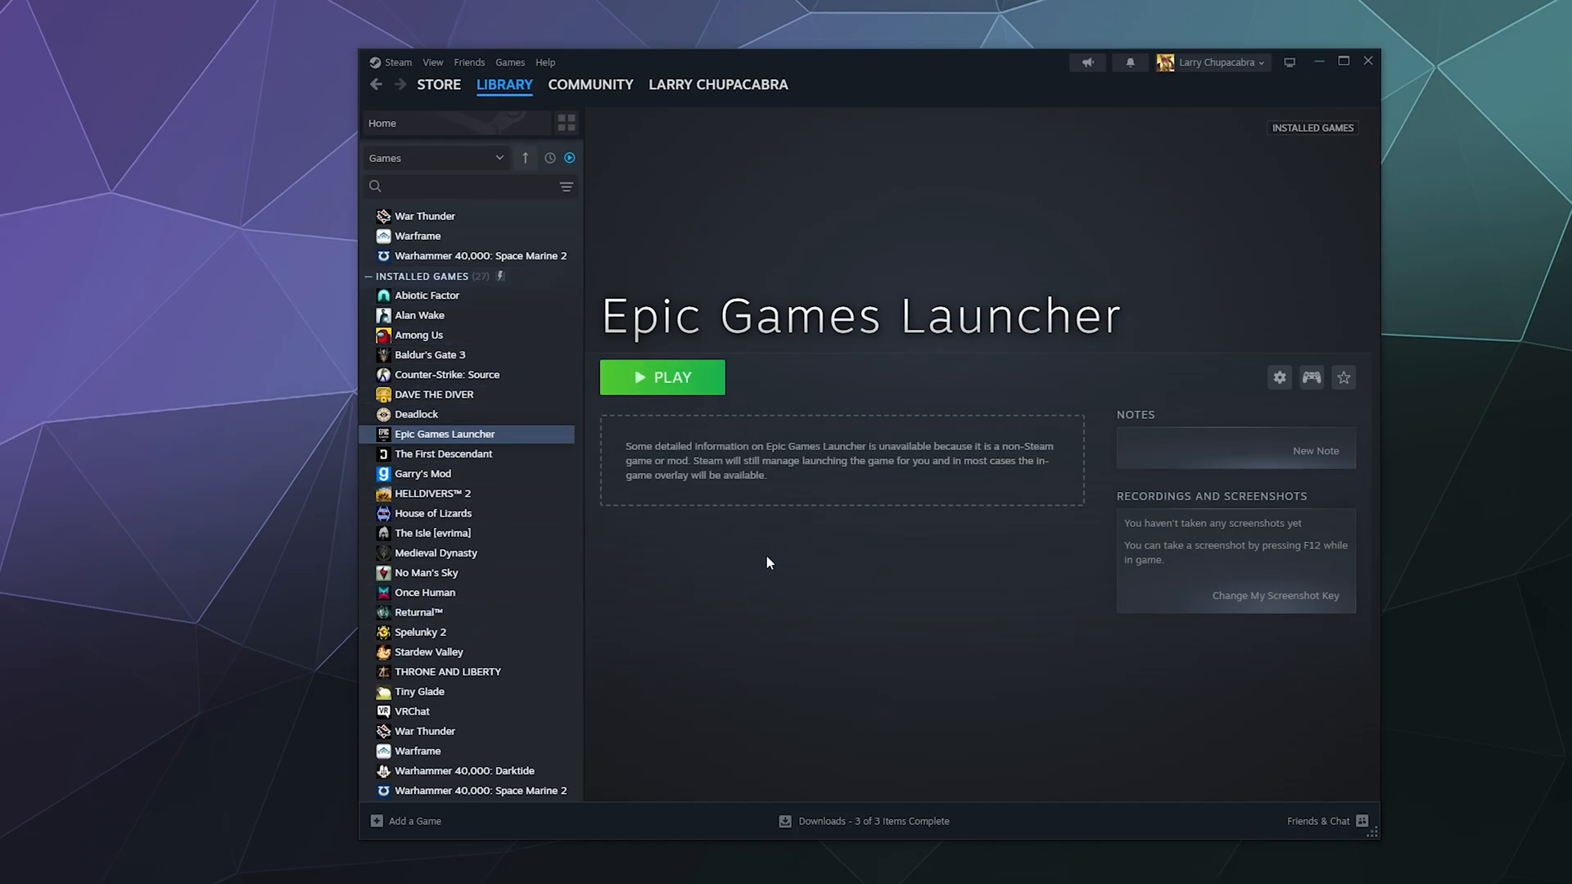
{"action": "mouse_move", "coordinate": [735, 718]}
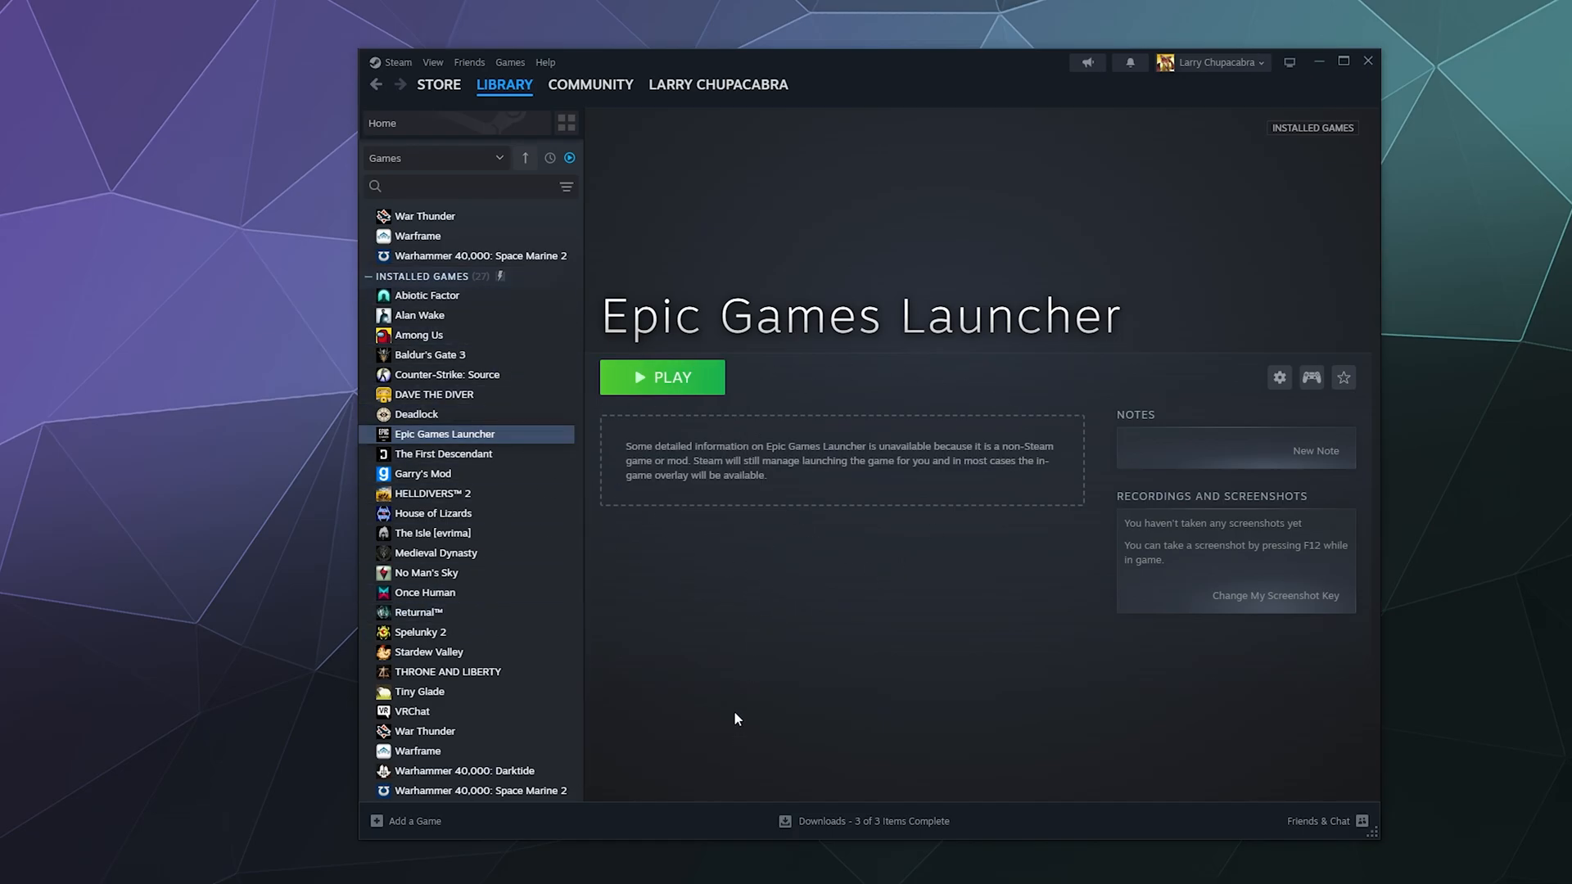
{"action": "mouse_move", "coordinate": [750, 643]}
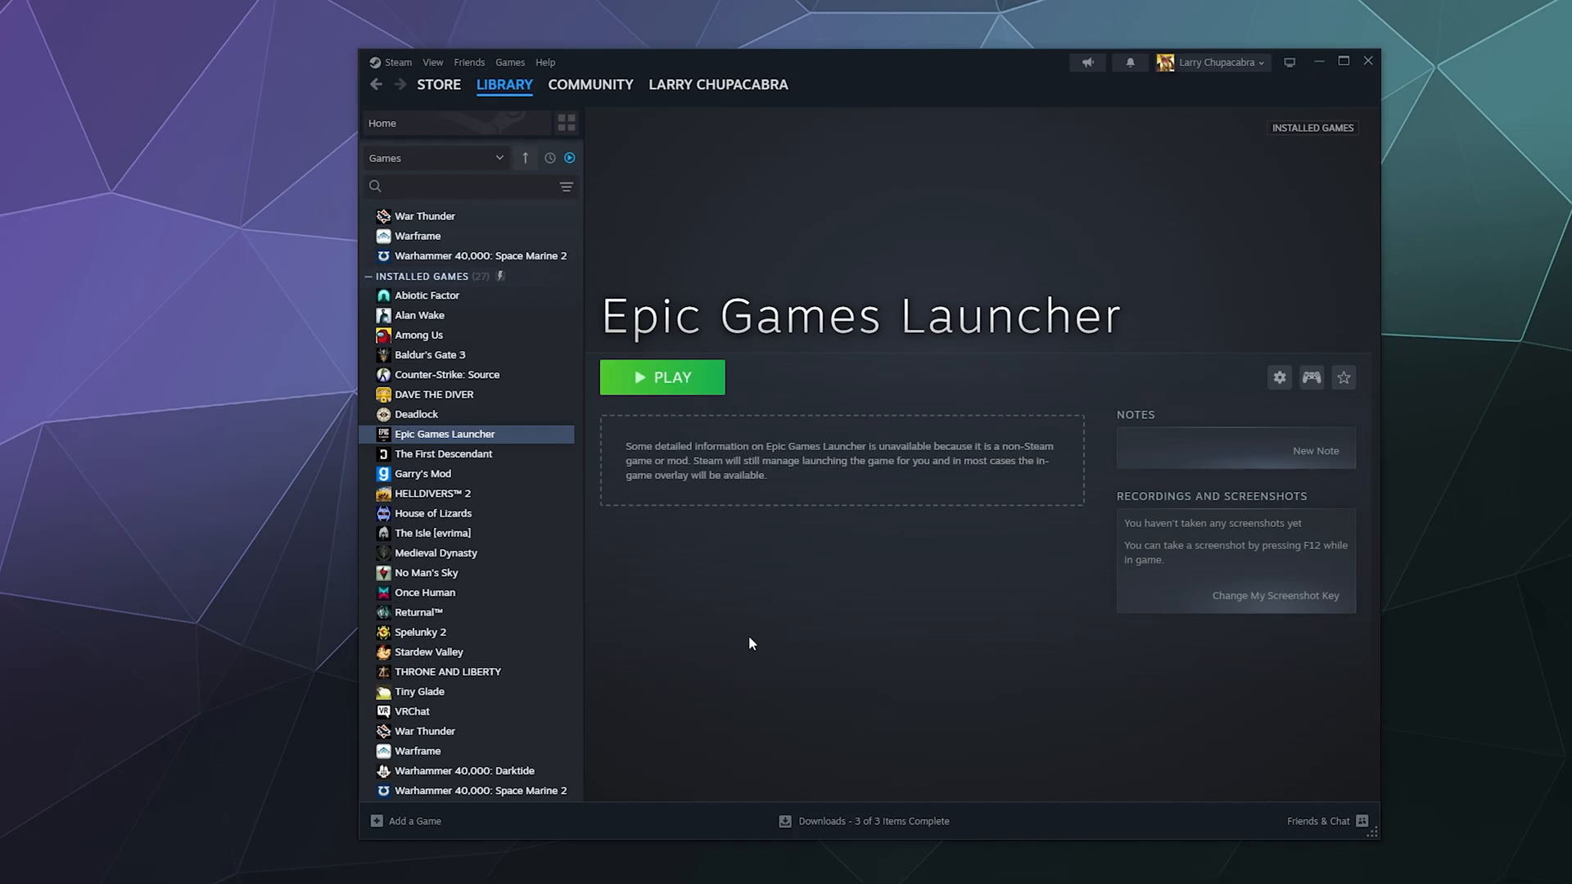
{"action": "mouse_move", "coordinate": [714, 602]}
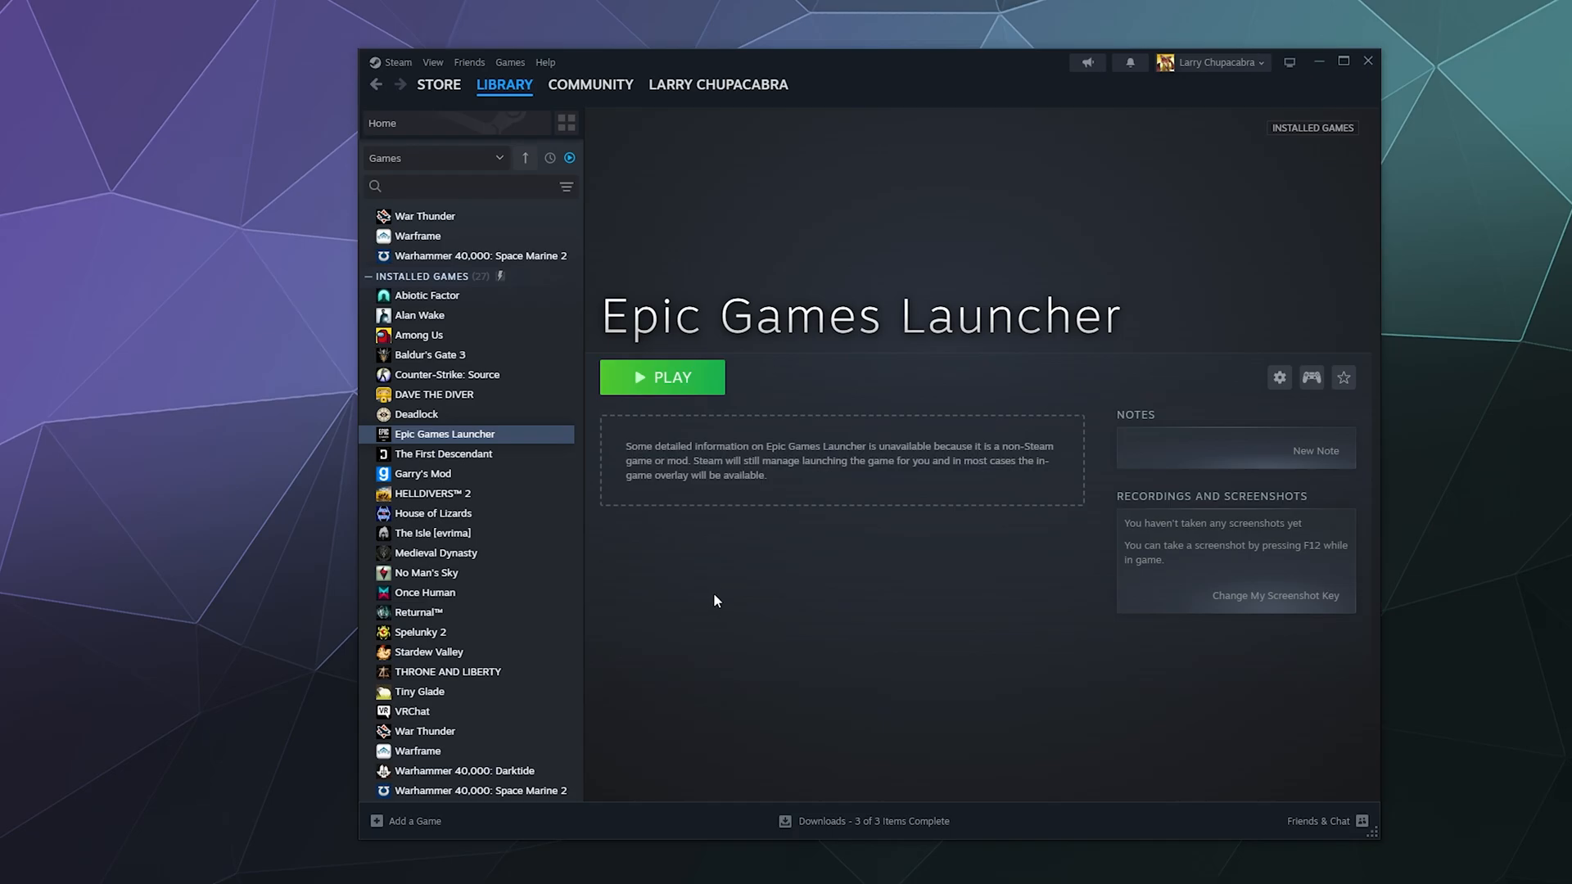
{"action": "mouse_move", "coordinate": [791, 599]}
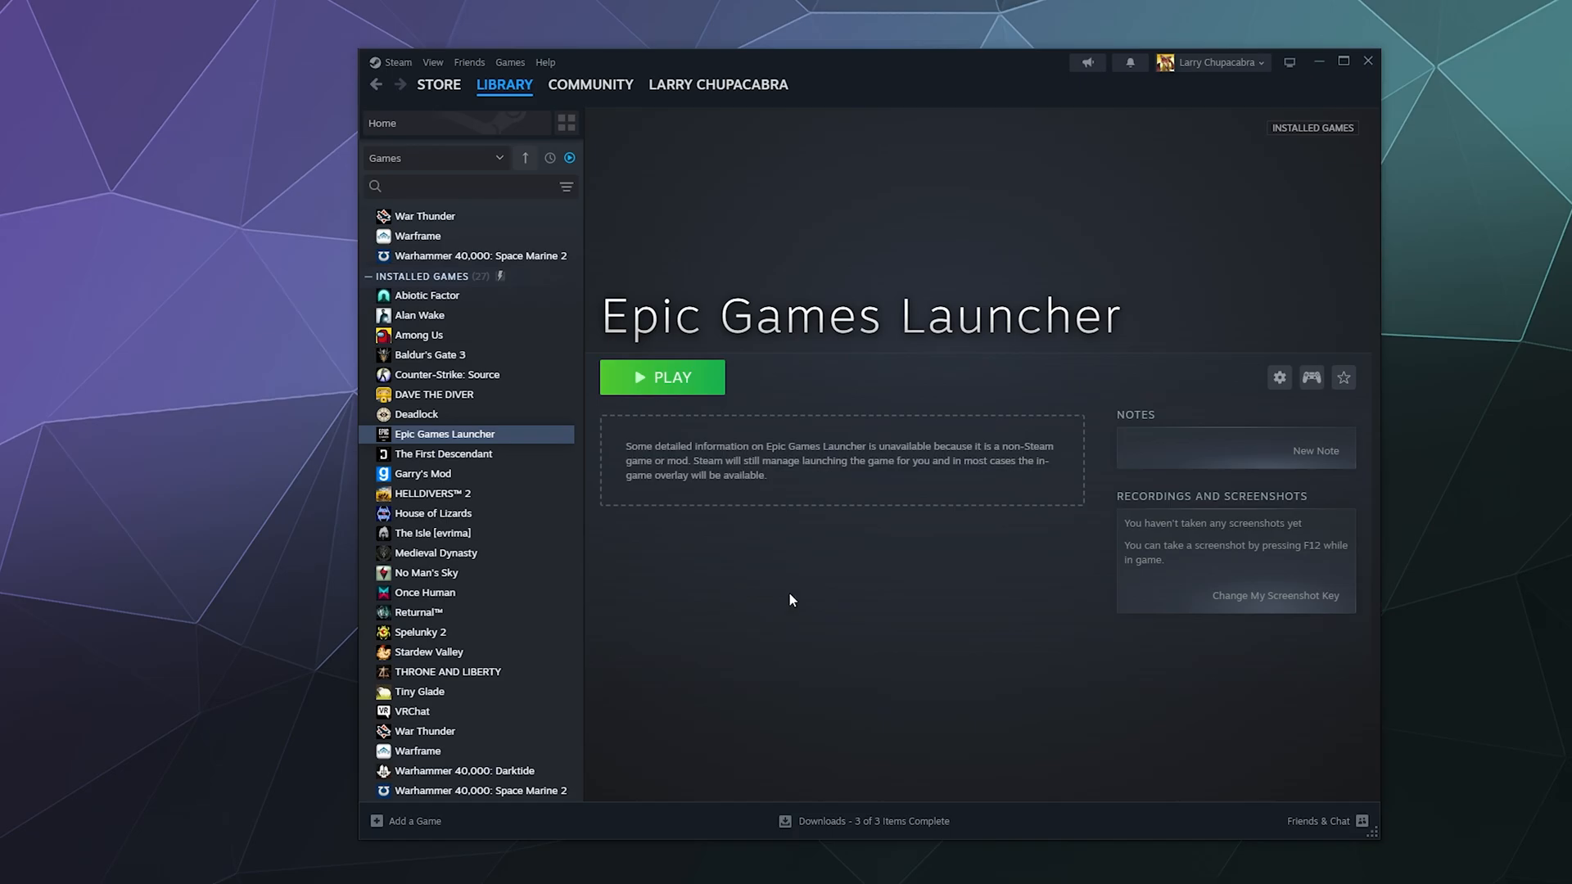
{"action": "mouse_move", "coordinate": [1560, 603]}
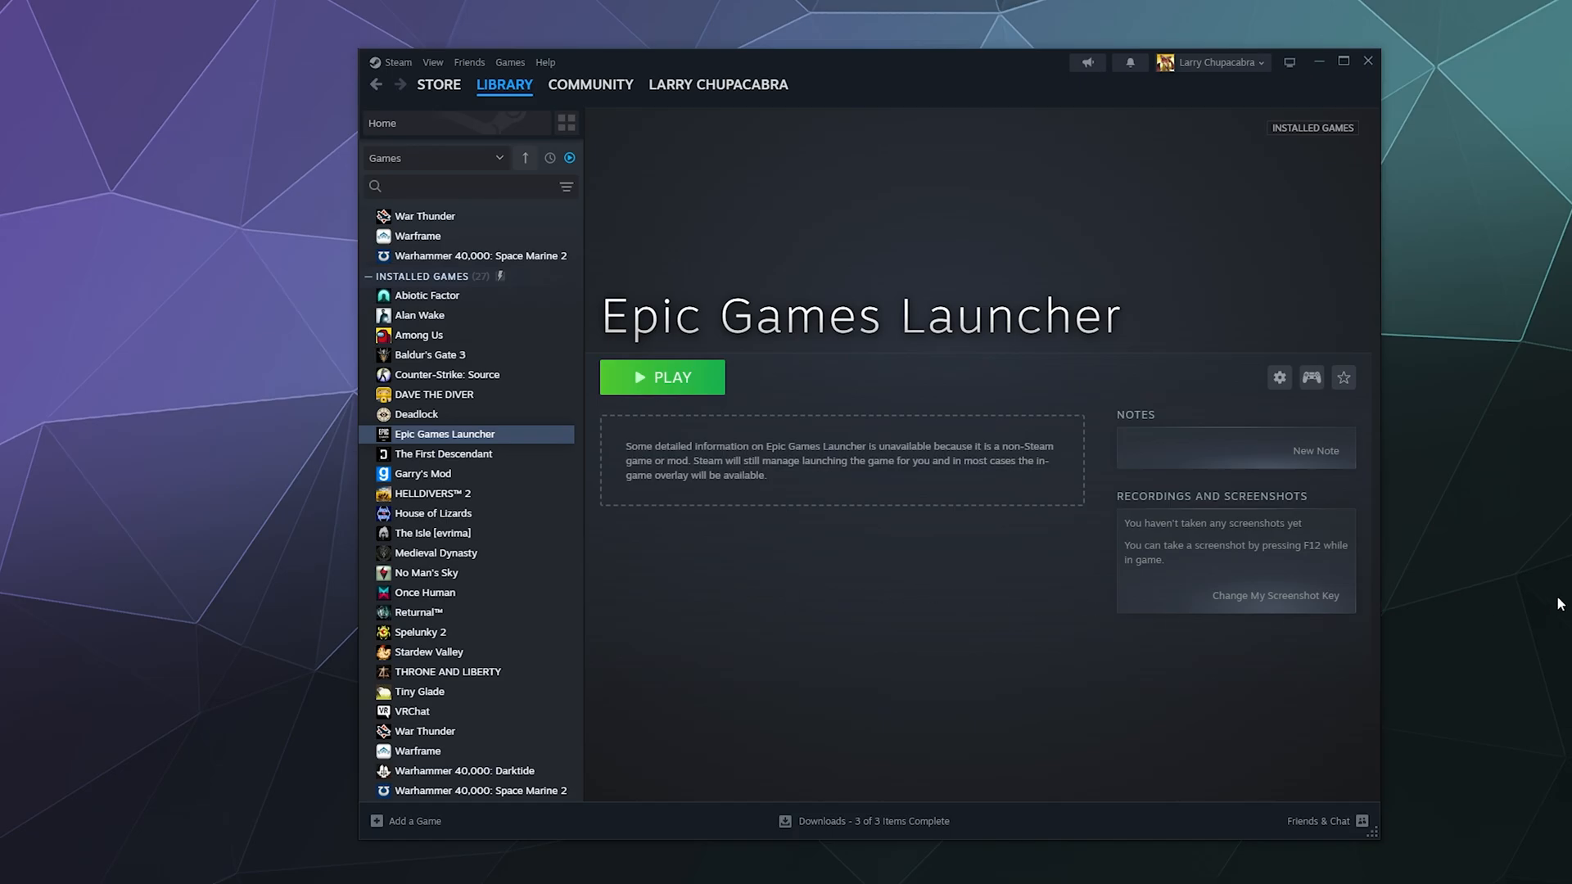